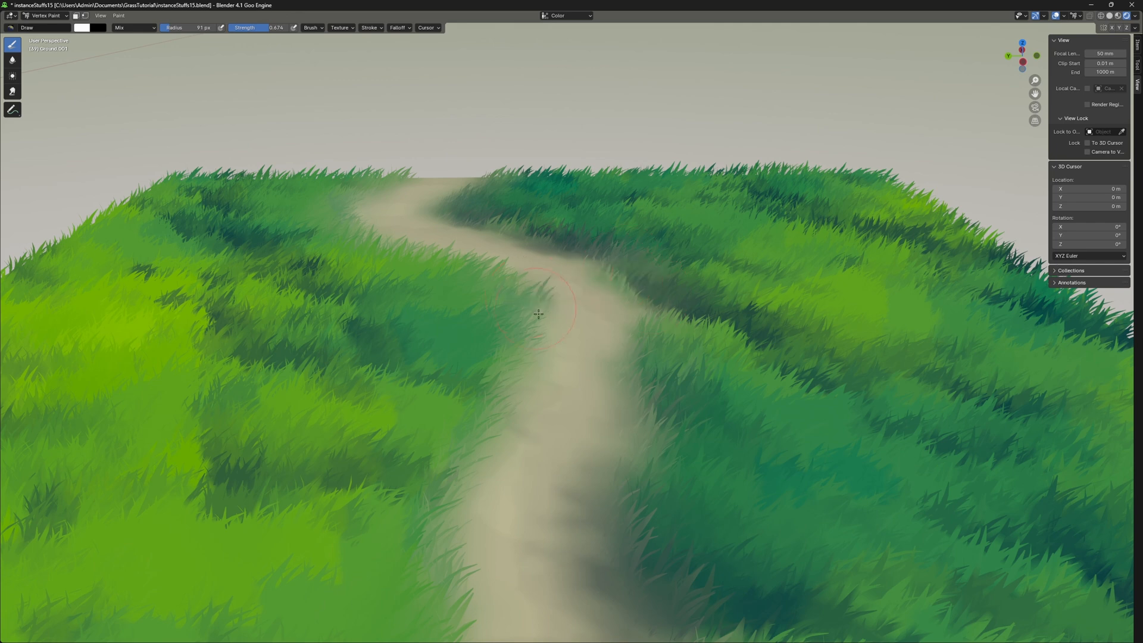
Paint more dirt path, a branch toward the right edge, and a wider junction
{"action": "left_click_drag", "start_coordinate": [538, 314], "coordinate": [474, 429]}
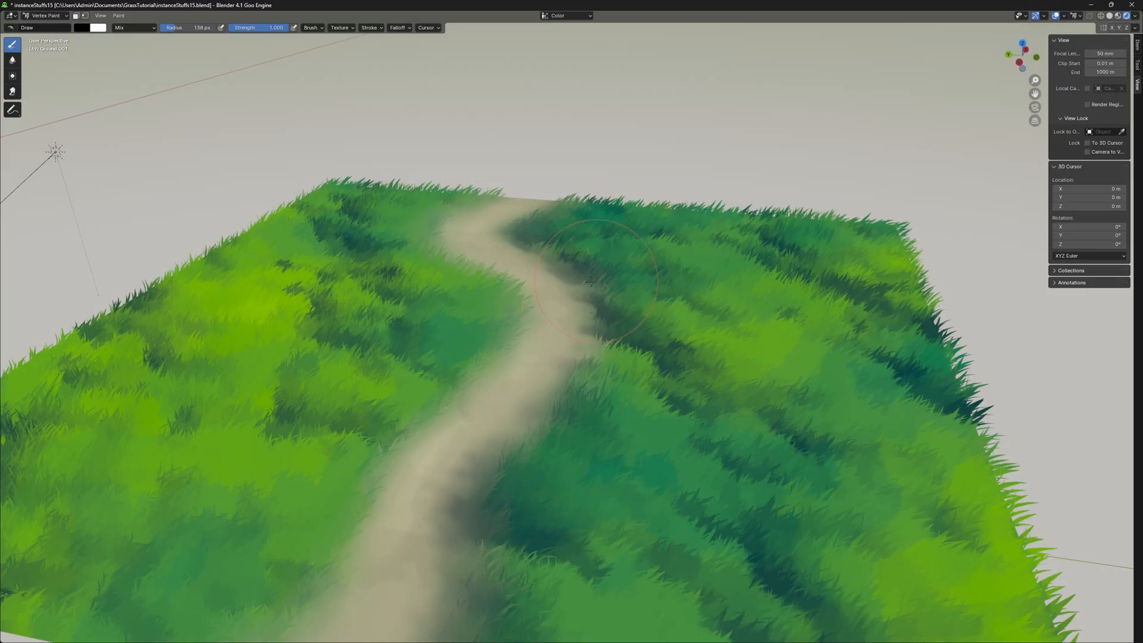
{"action": "left_click_drag", "start_coordinate": [591, 283], "coordinate": [689, 327]}
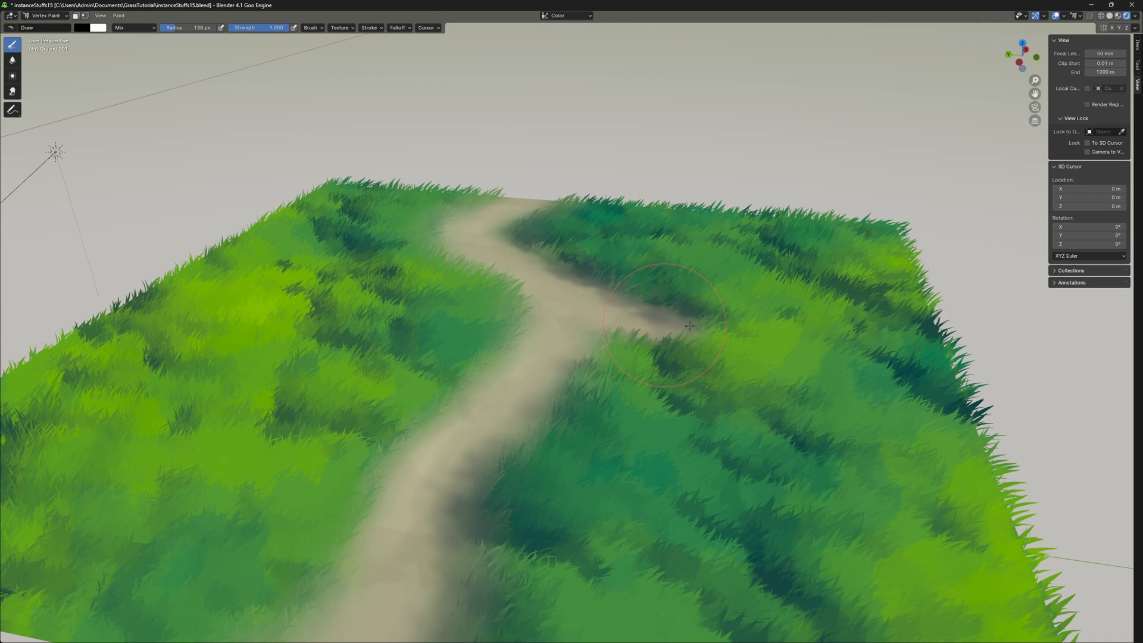
{"action": "left_click_drag", "start_coordinate": [663, 325], "coordinate": [941, 390]}
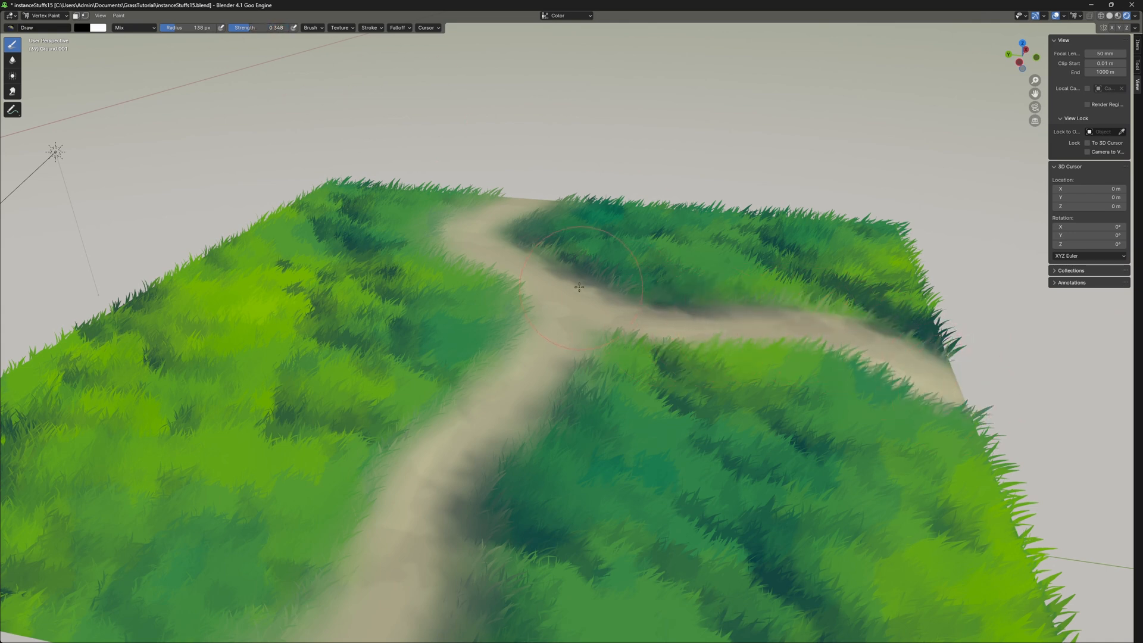
{"action": "left_click_drag", "start_coordinate": [578, 286], "coordinate": [916, 355]}
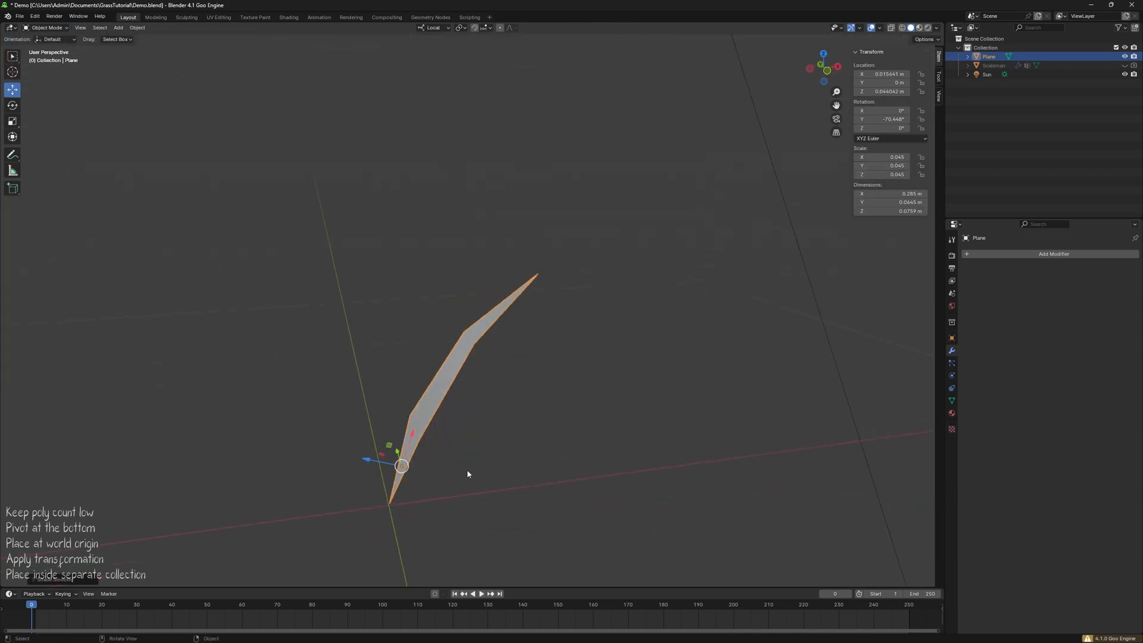
Move the grass clump into a new collection named Grass_COL
{"action": "key", "text": "r"}
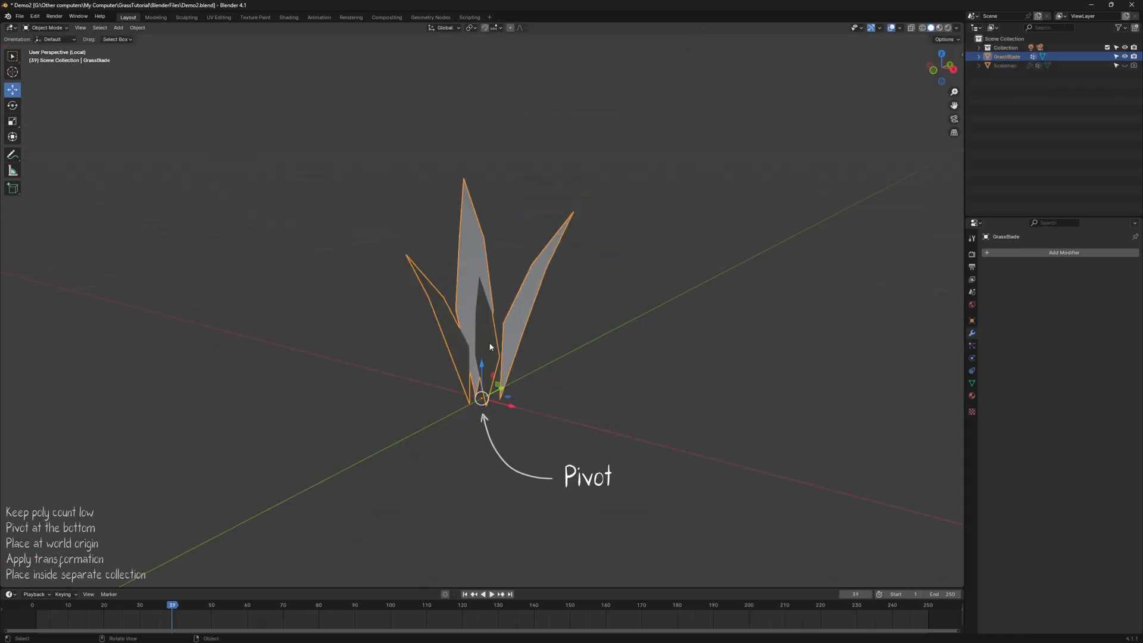
{"action": "key", "text": "m"}
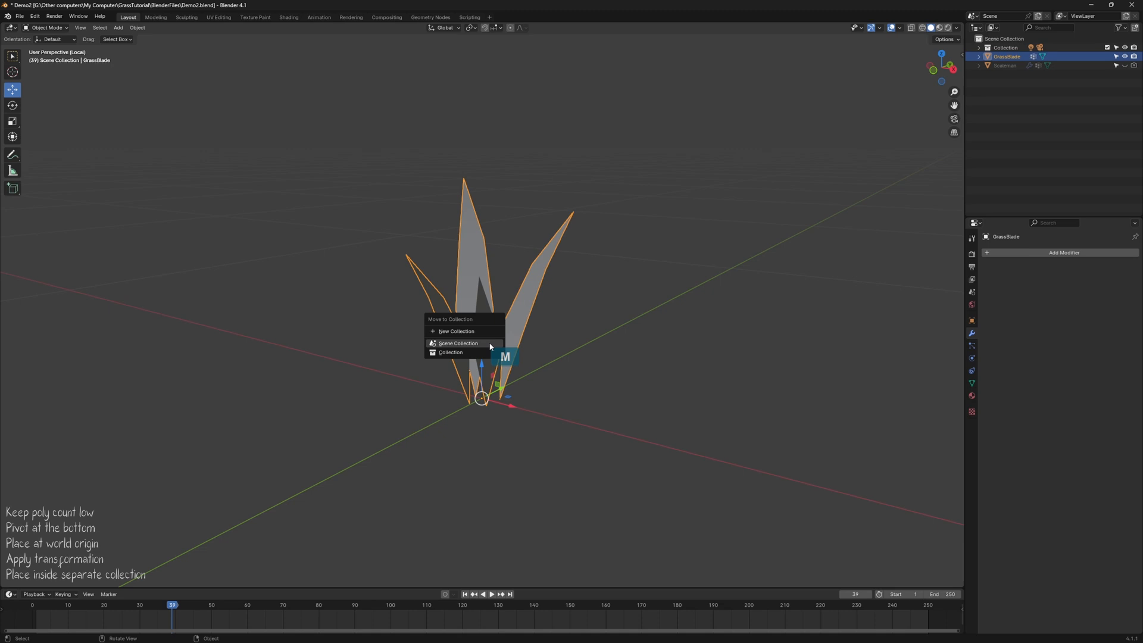
{"action": "left_click", "coordinate": [455, 331]}
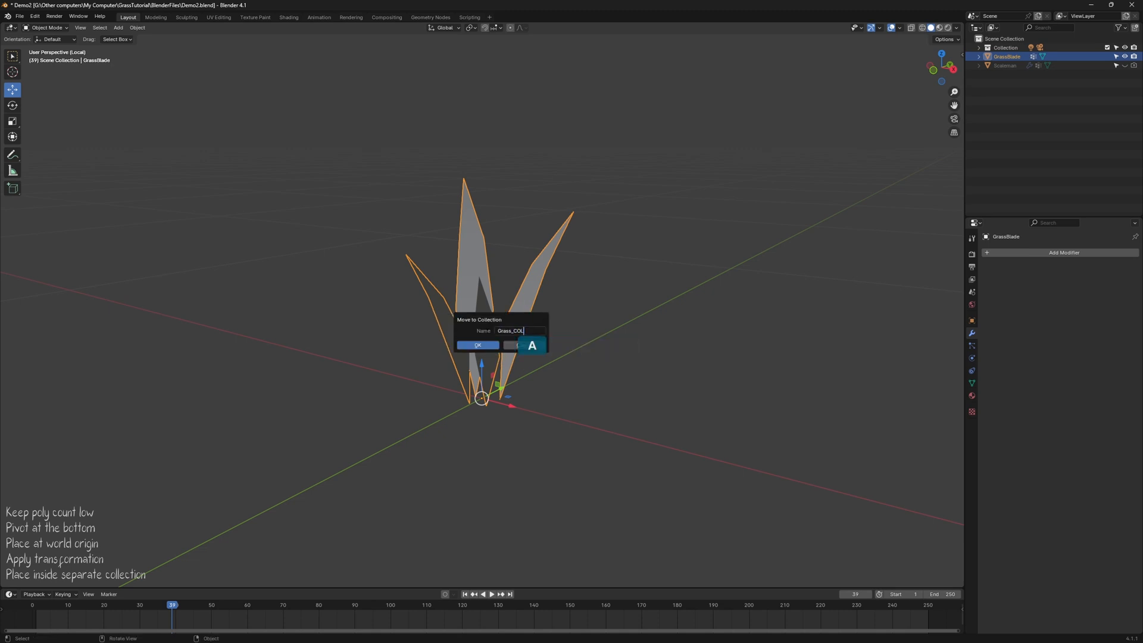
{"action": "left_click", "coordinate": [477, 344]}
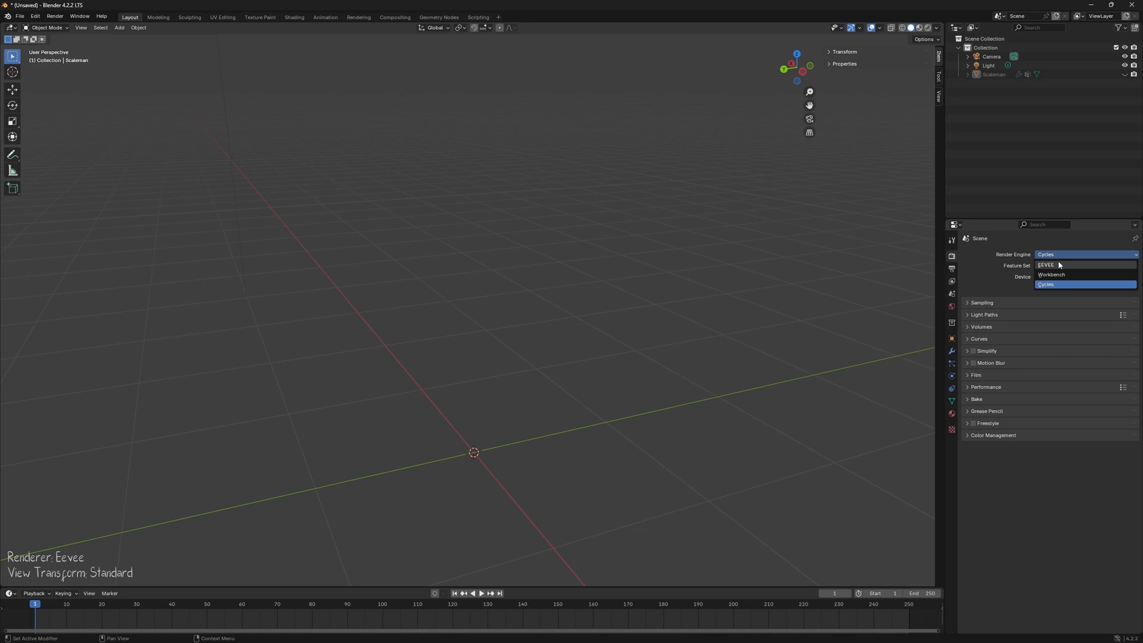
Set the render engine to EEVEE and the View Transform to Standard
{"action": "left_click", "coordinate": [1046, 265]}
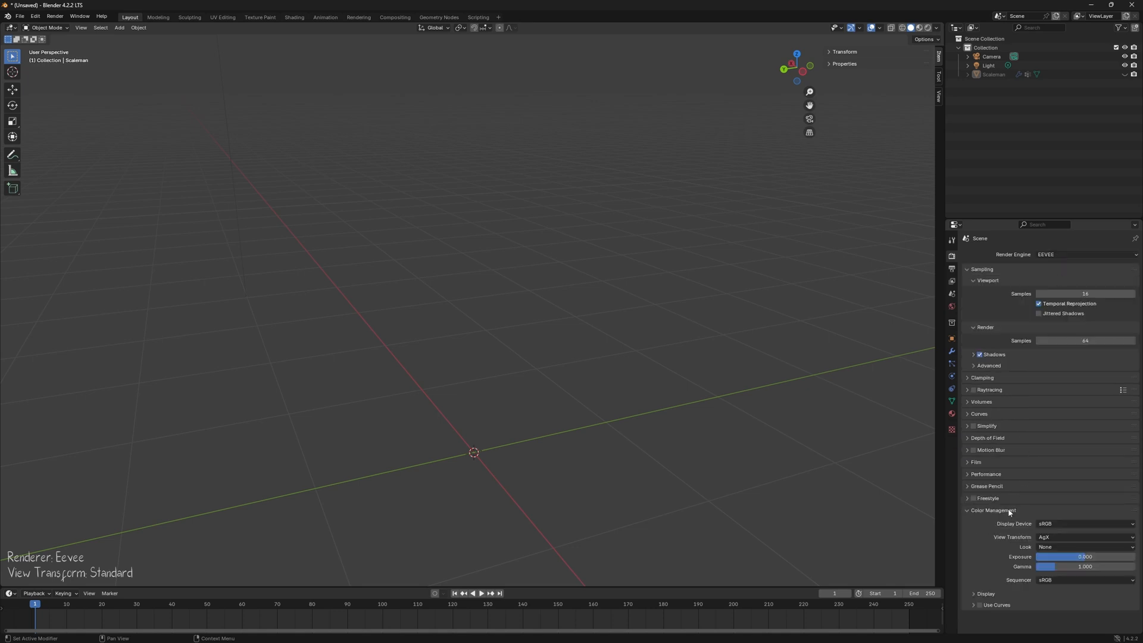
{"action": "left_click", "coordinate": [1085, 538]}
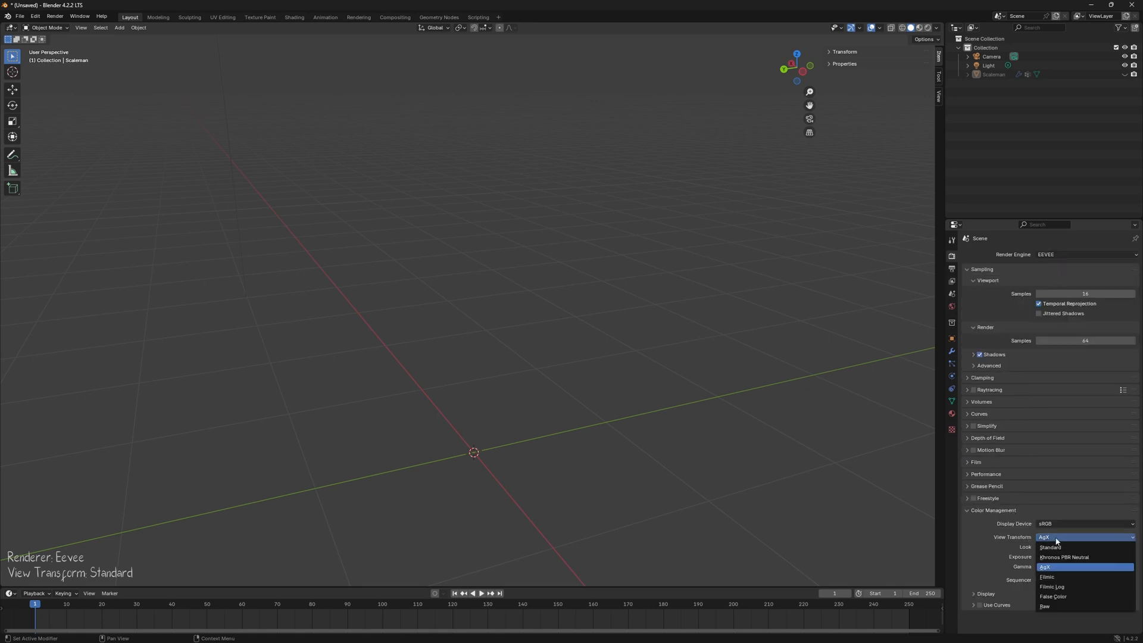
{"action": "left_click", "coordinate": [1051, 546]}
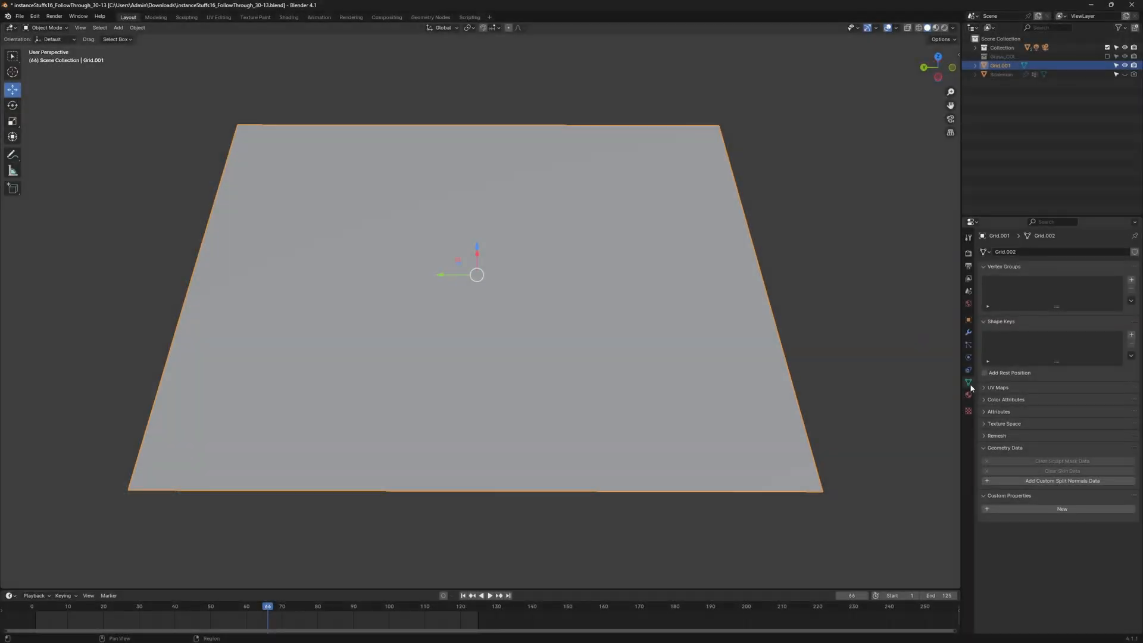
Add a Color attribute to the plane and vertex-paint the letters VT
{"action": "left_click", "coordinate": [987, 399]}
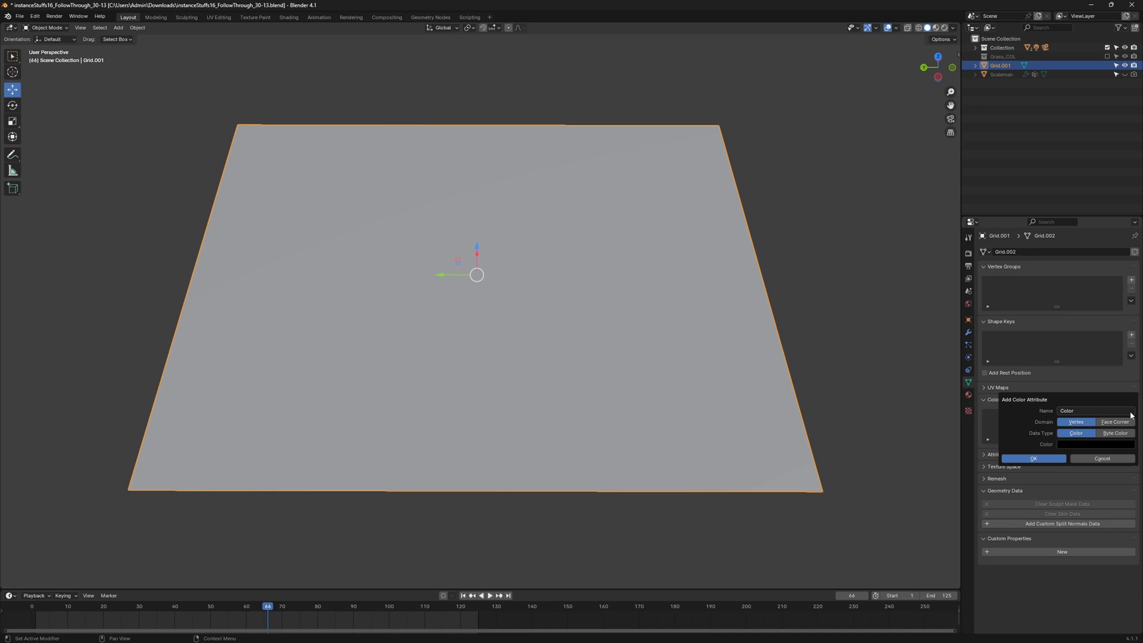
{"action": "left_click", "coordinate": [1033, 458]}
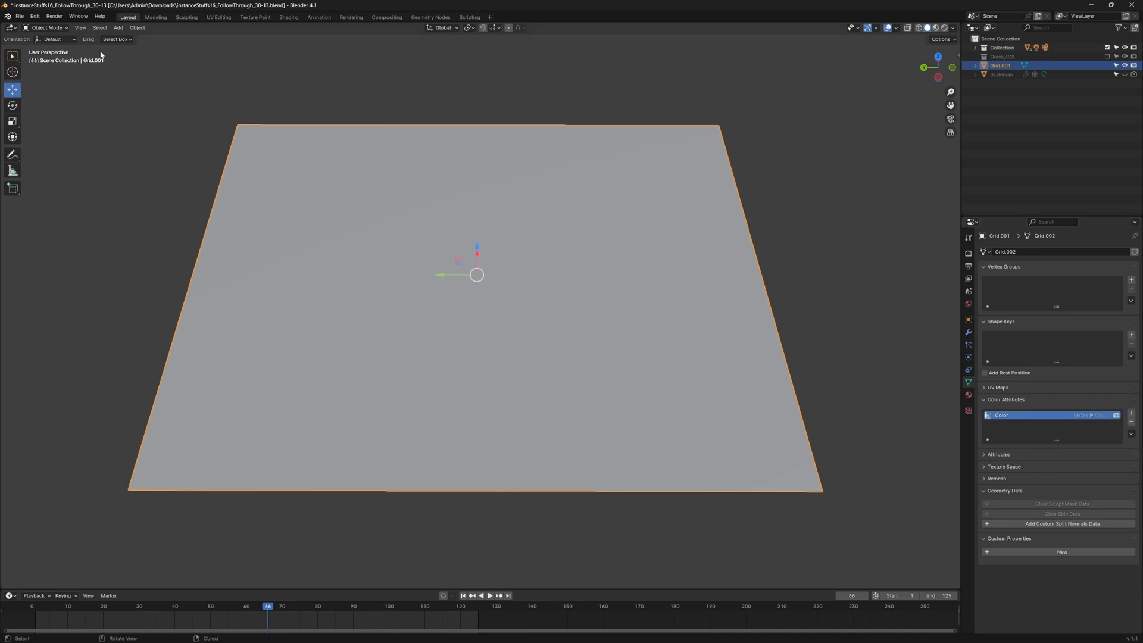
{"action": "left_click", "coordinate": [46, 27]}
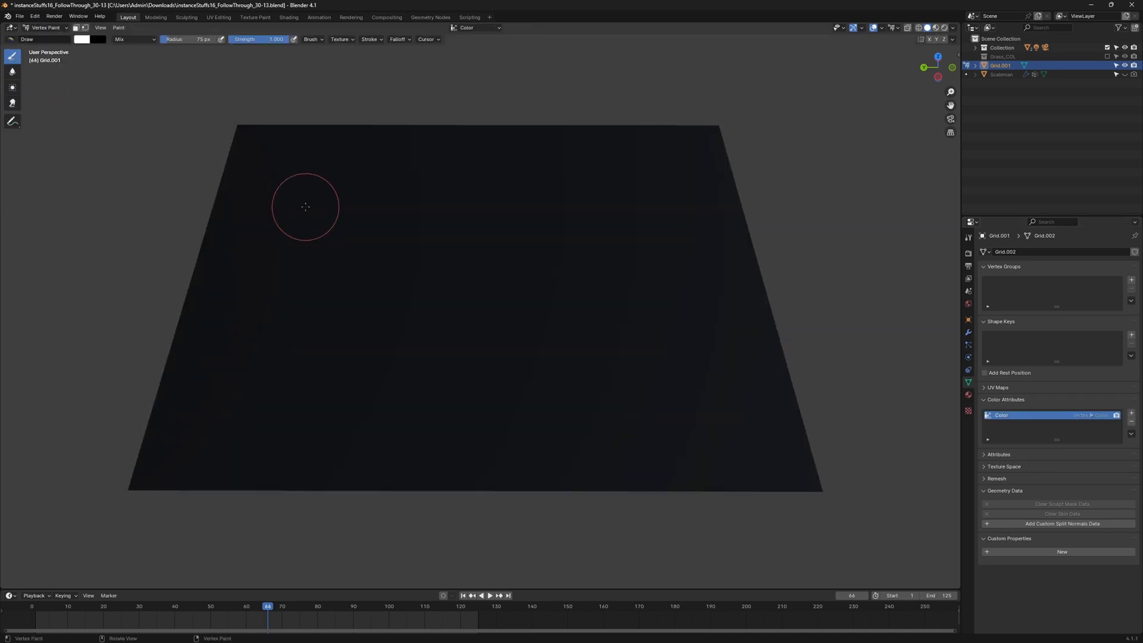
{"action": "left_click_drag", "start_coordinate": [305, 207], "coordinate": [623, 211]}
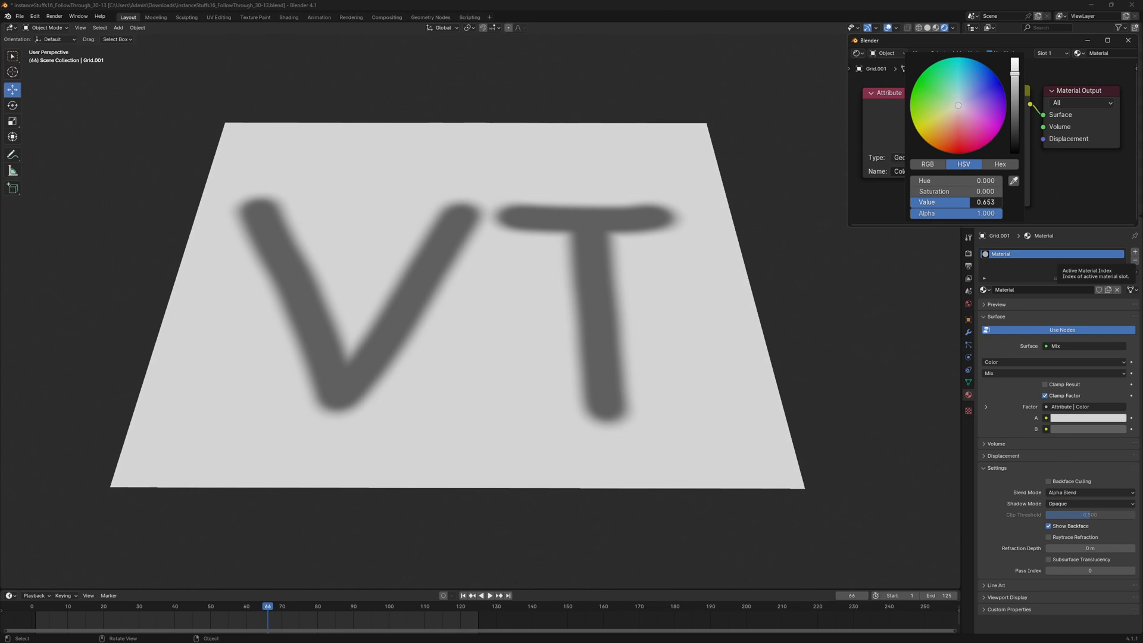
{"action": "left_click", "coordinate": [948, 104]}
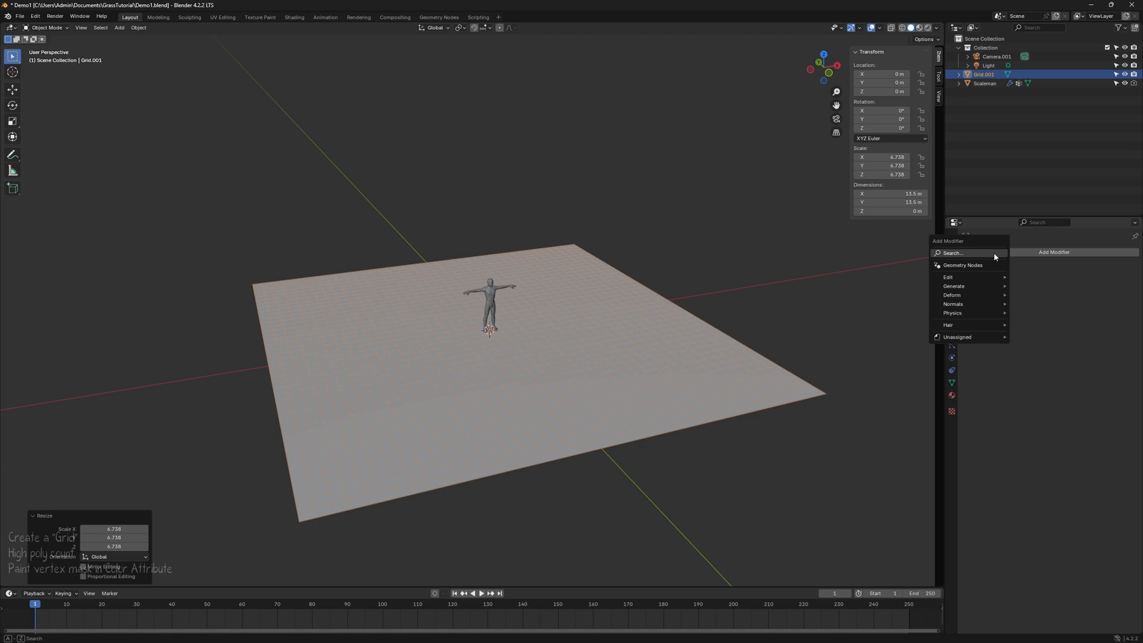
Add a Subdivision Surface modifier to the grid and rename it Ground
{"action": "type", "text": "sub"}
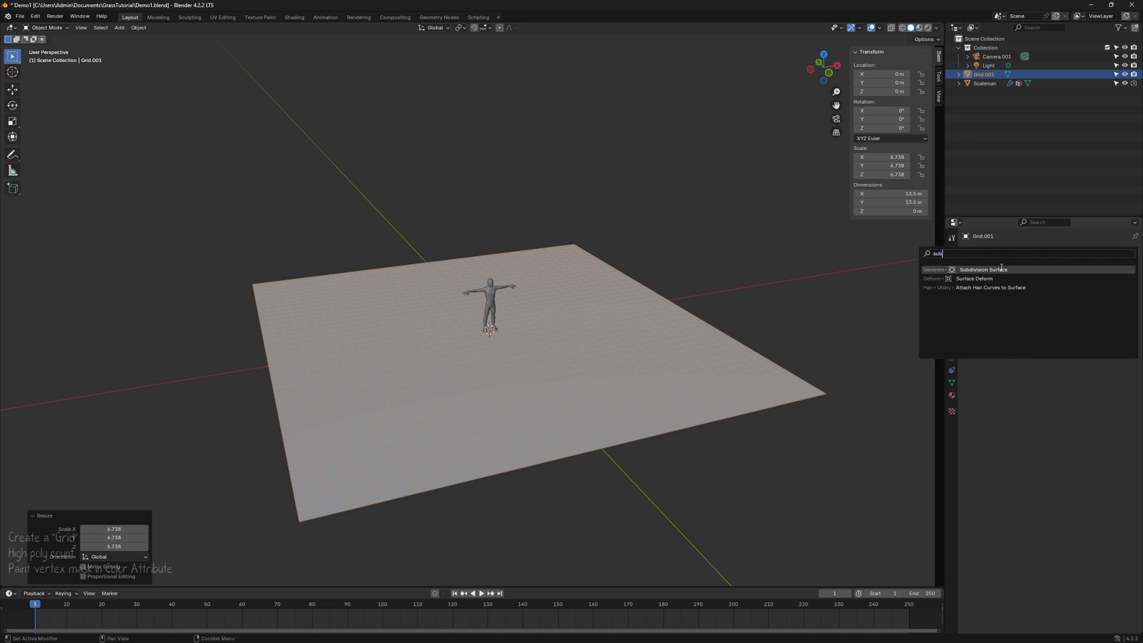
{"action": "left_click", "coordinate": [983, 269]}
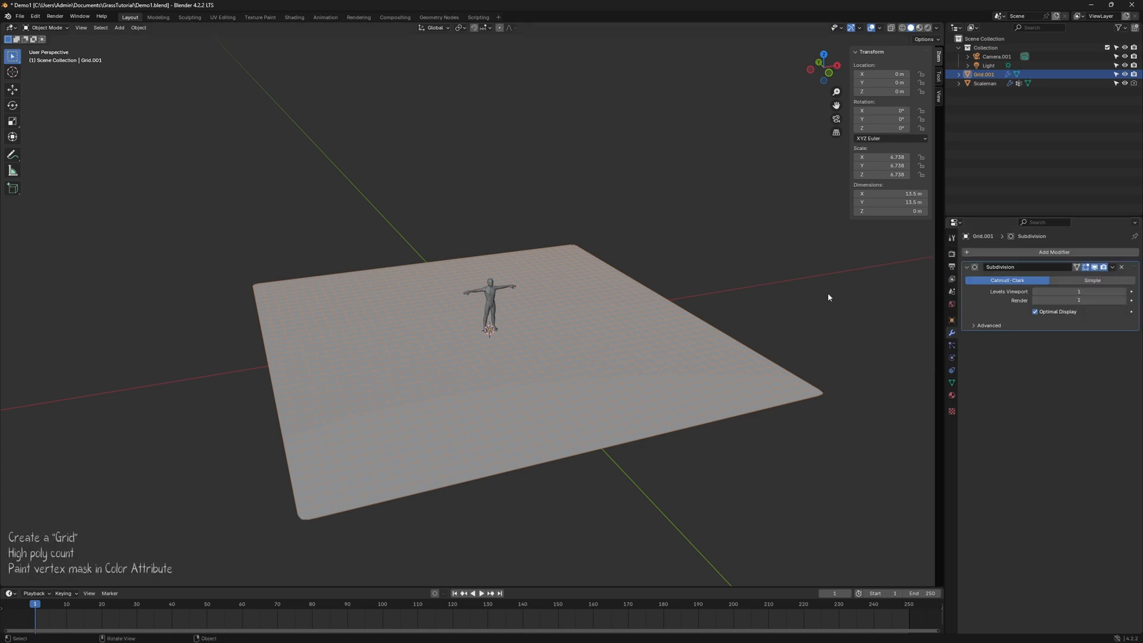
{"action": "double_click", "coordinate": [984, 74]}
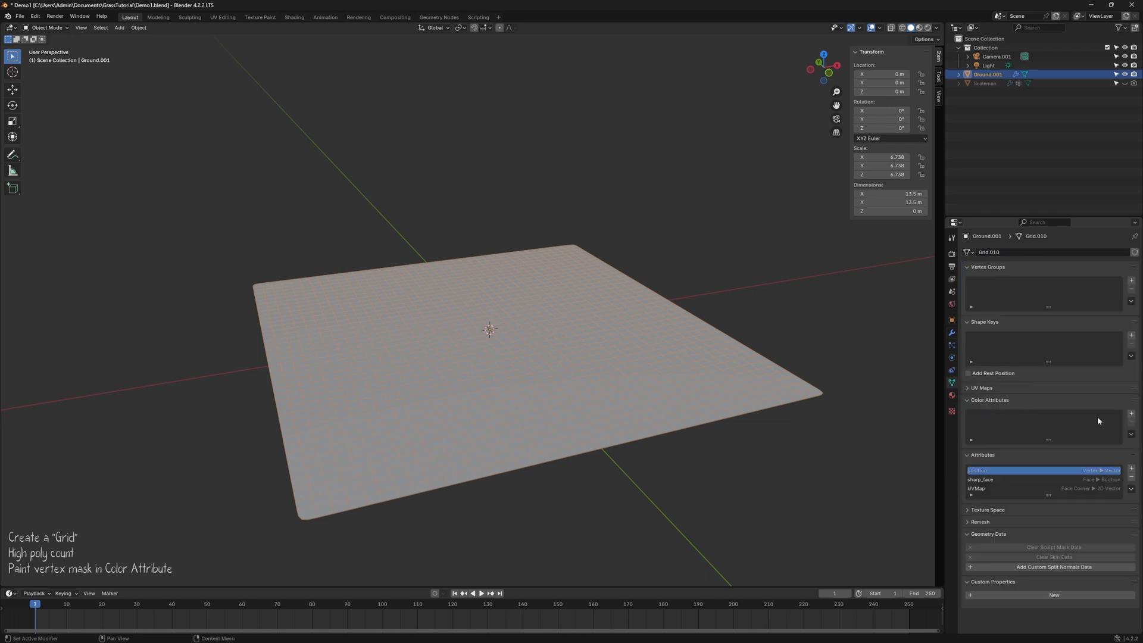
Add a colour attribute named Grass to the ground
{"action": "left_click", "coordinate": [1131, 414]}
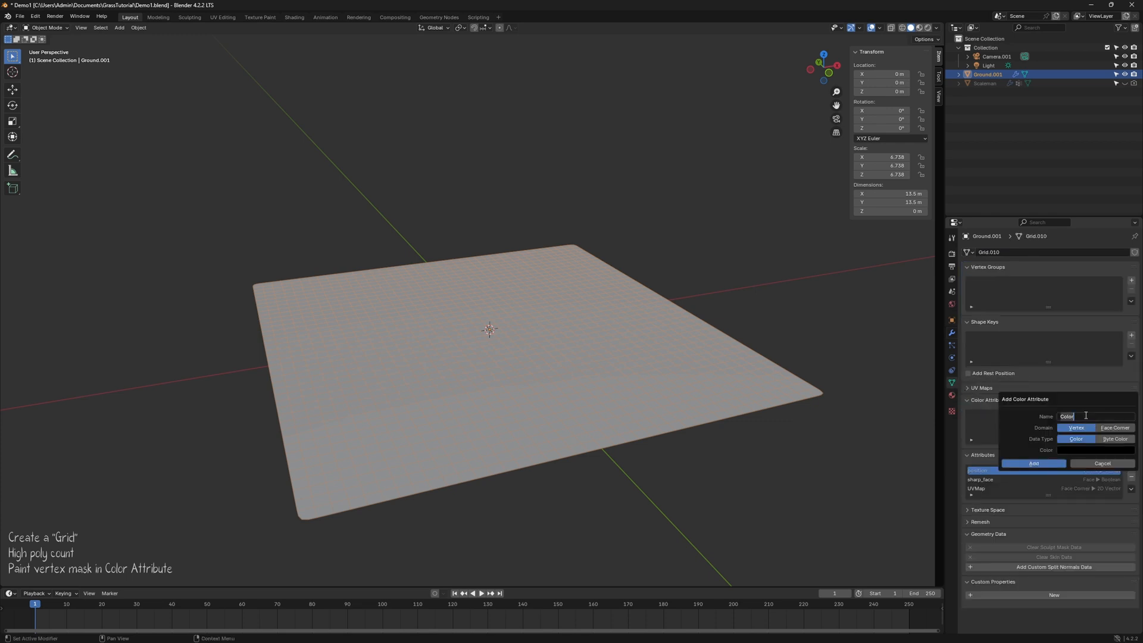
{"action": "type", "text": "Grass"}
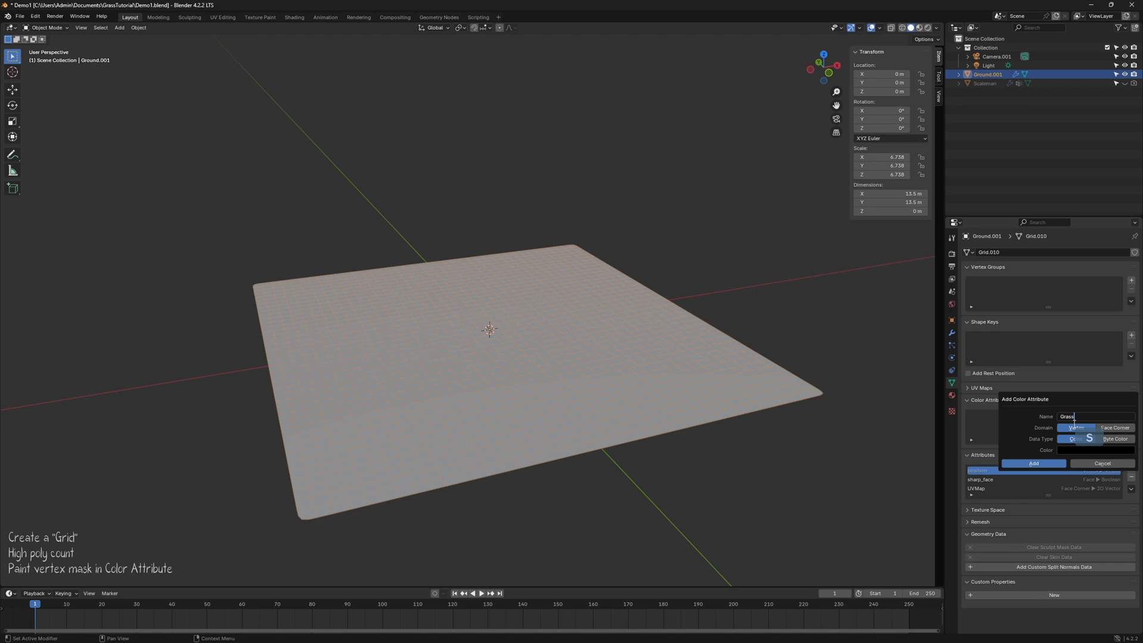
{"action": "left_click", "coordinate": [1033, 463]}
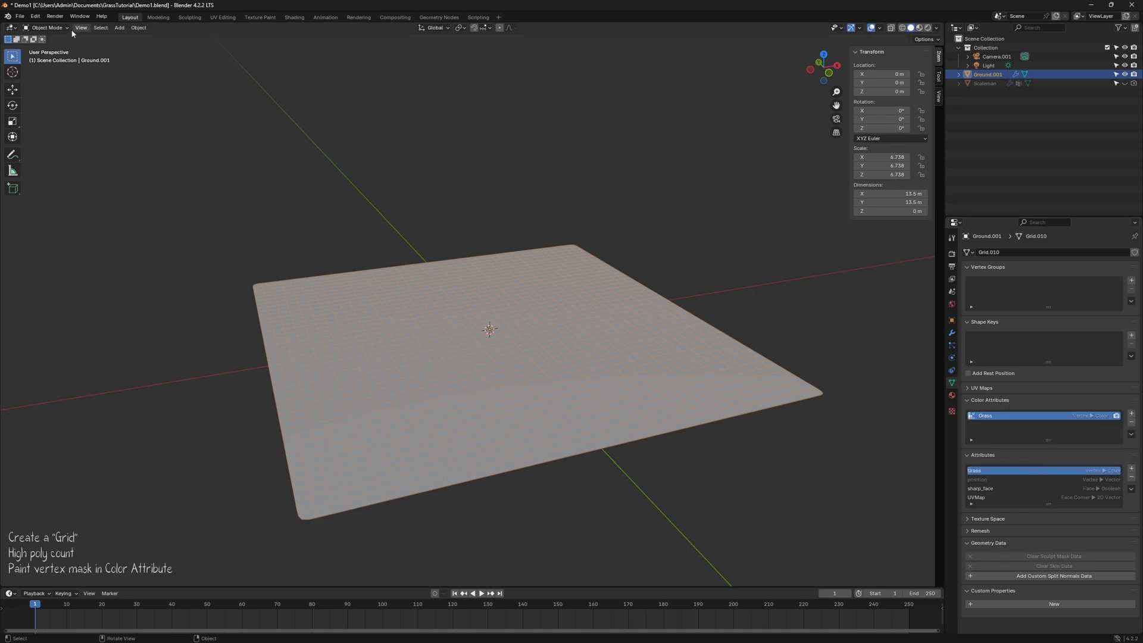
In Vertex Paint, invert the ground to white and paint a dark winding stroke
{"action": "left_click", "coordinate": [46, 27]}
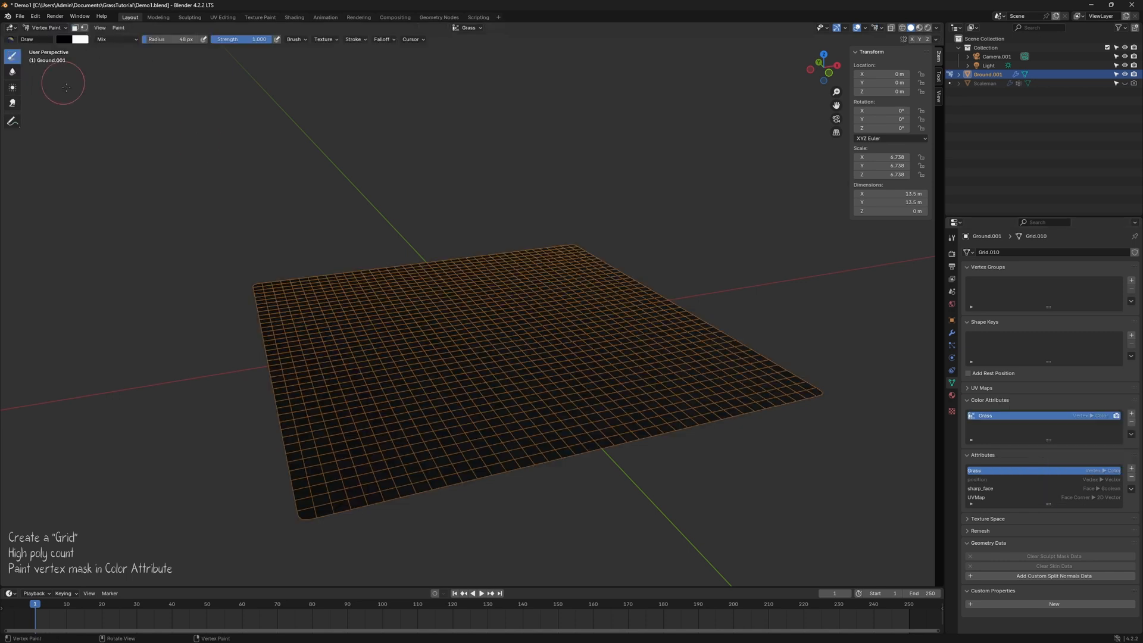
{"action": "left_click", "coordinate": [118, 27]}
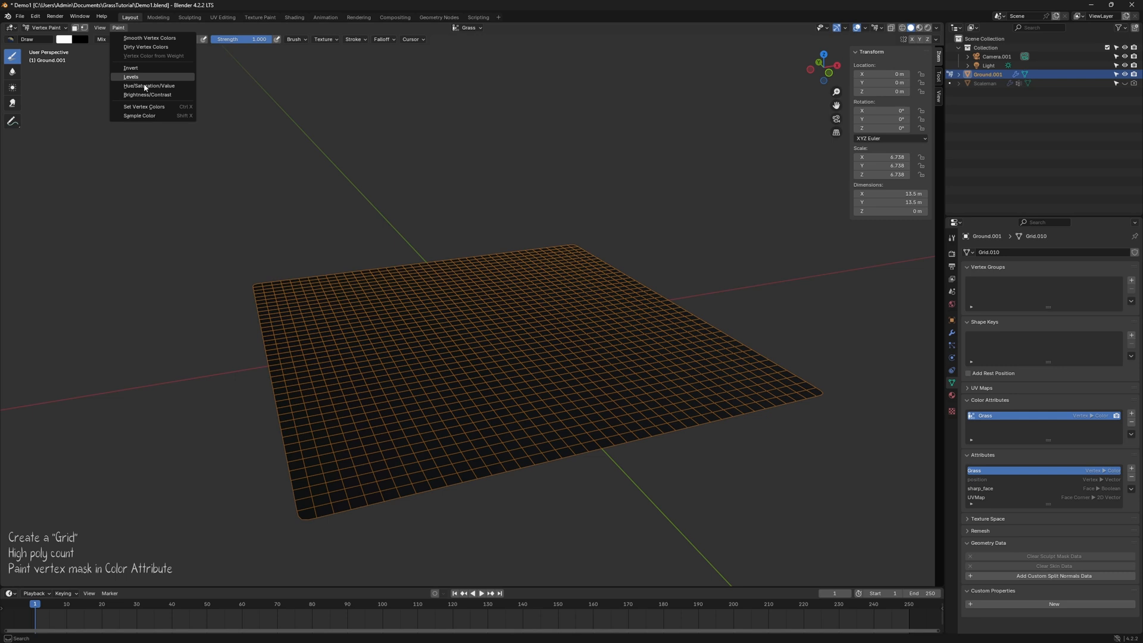
{"action": "left_click", "coordinate": [144, 107]}
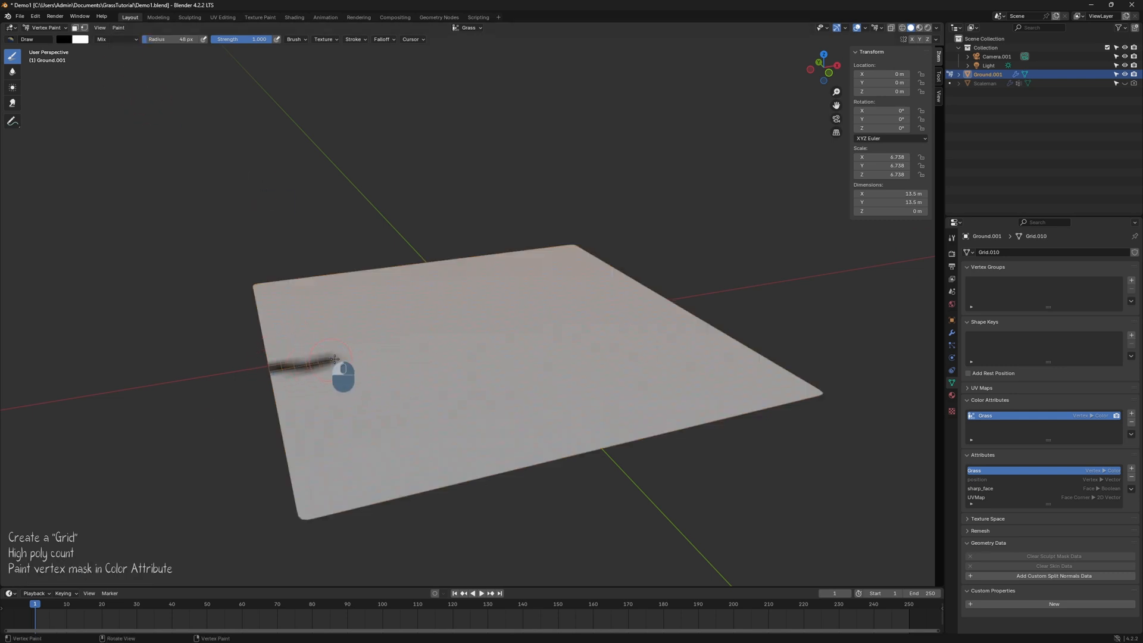
{"action": "left_click_drag", "start_coordinate": [336, 365], "coordinate": [536, 326]}
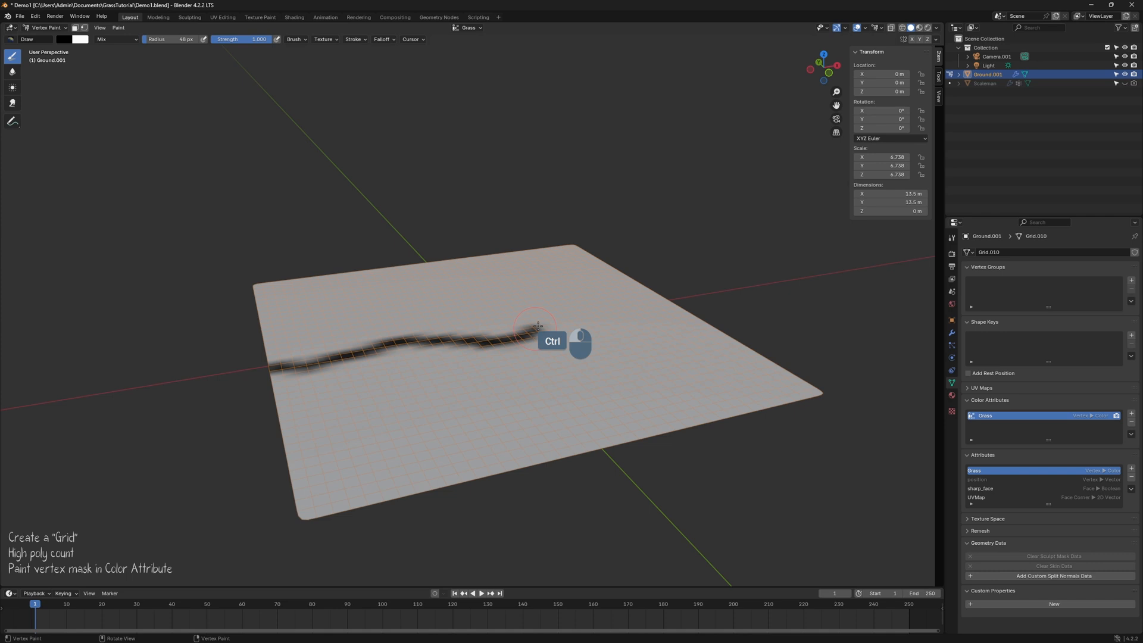
{"action": "left_click_drag", "start_coordinate": [537, 326], "coordinate": [620, 283]}
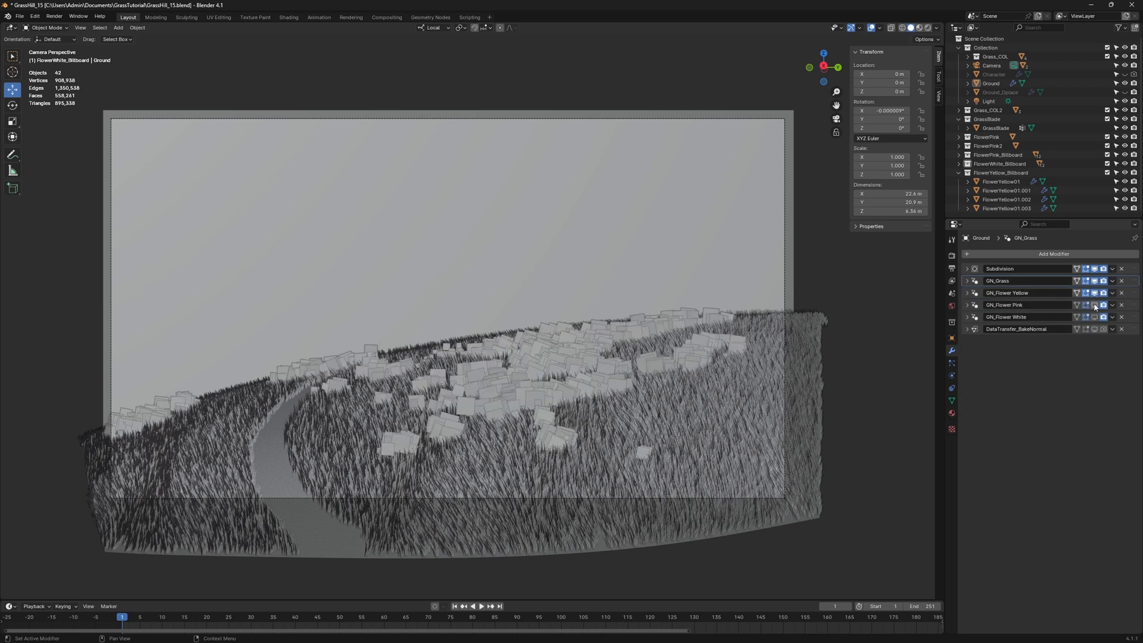
Inspect the Ground modifier stack in GrassHill_15.blend
{"action": "left_click", "coordinate": [1102, 317]}
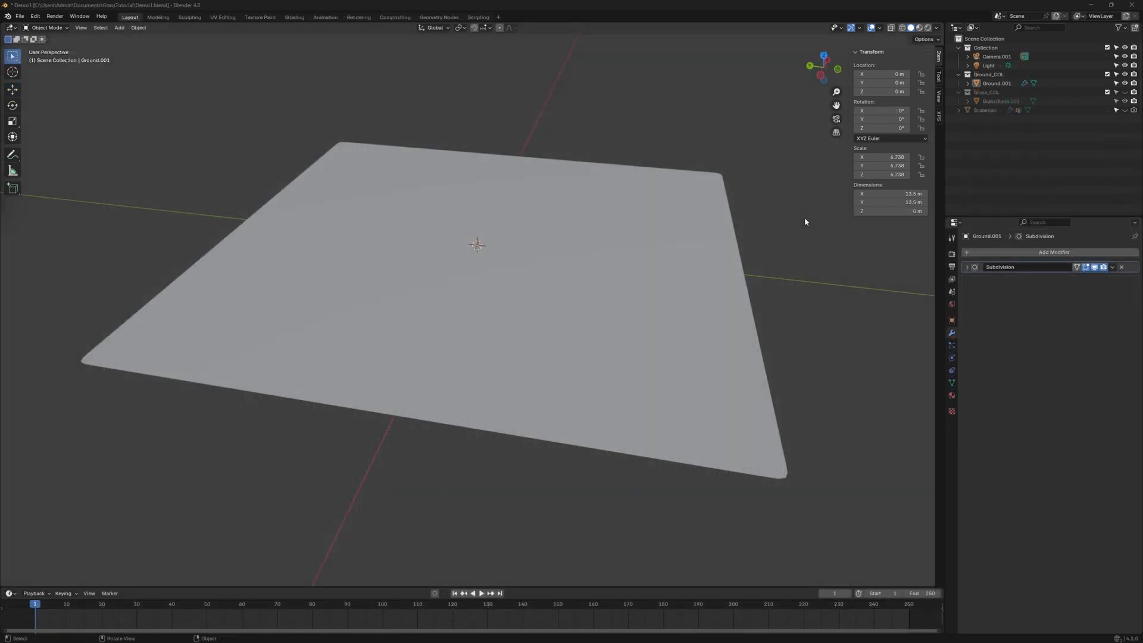
Add a Geometry Nodes modifier named GN_Grass to the ground plane
{"action": "left_click", "coordinate": [1055, 251]}
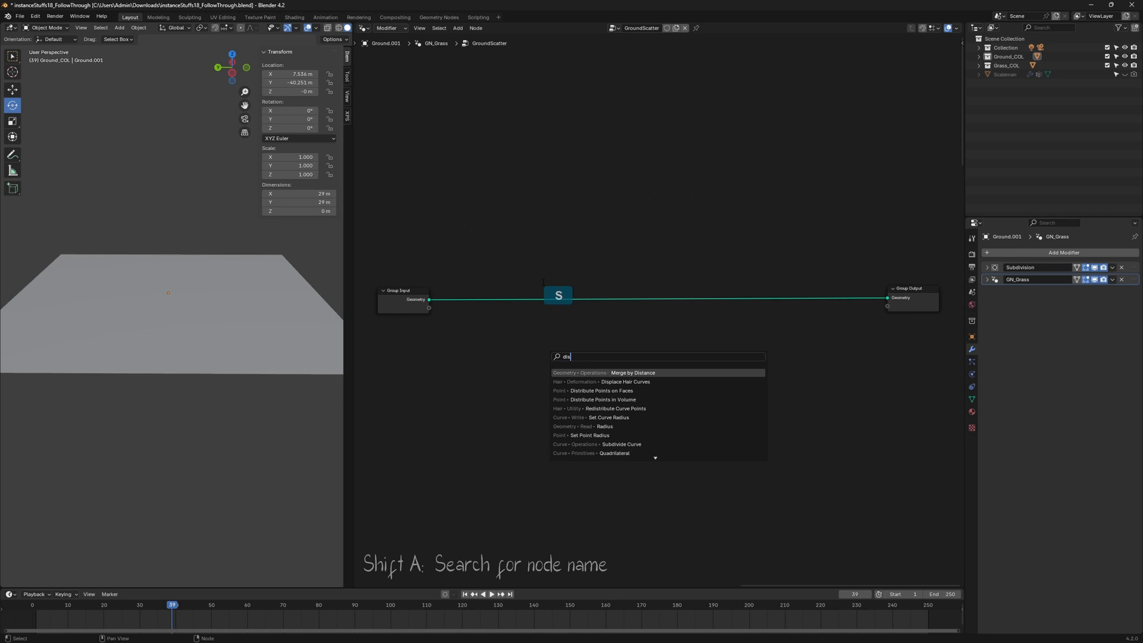
Add Distribute Points on Faces, Instance on Points and Grass_COL Collection Info nodes, then wire them
{"action": "left_click", "coordinate": [600, 390]}
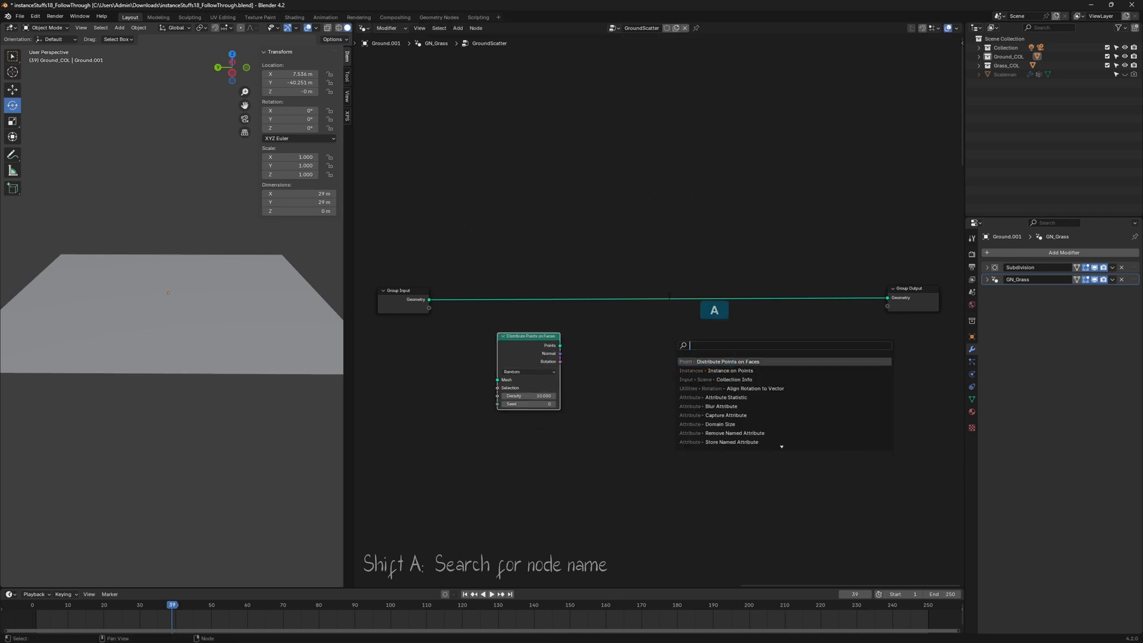
{"action": "left_click", "coordinate": [729, 371]}
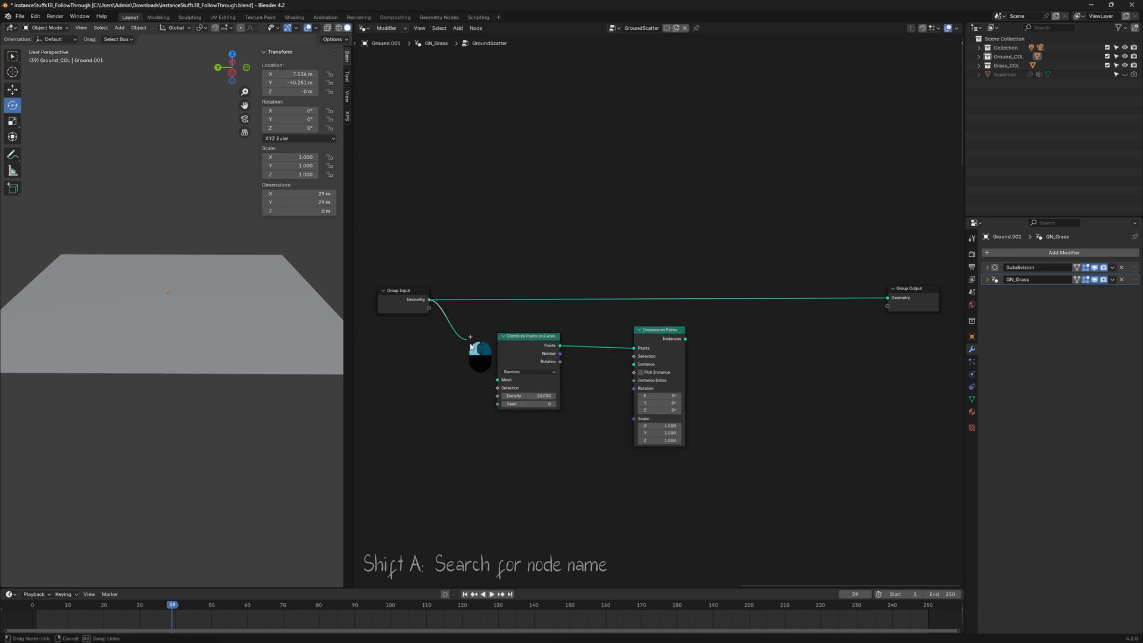
{"action": "key", "text": "shift+a"}
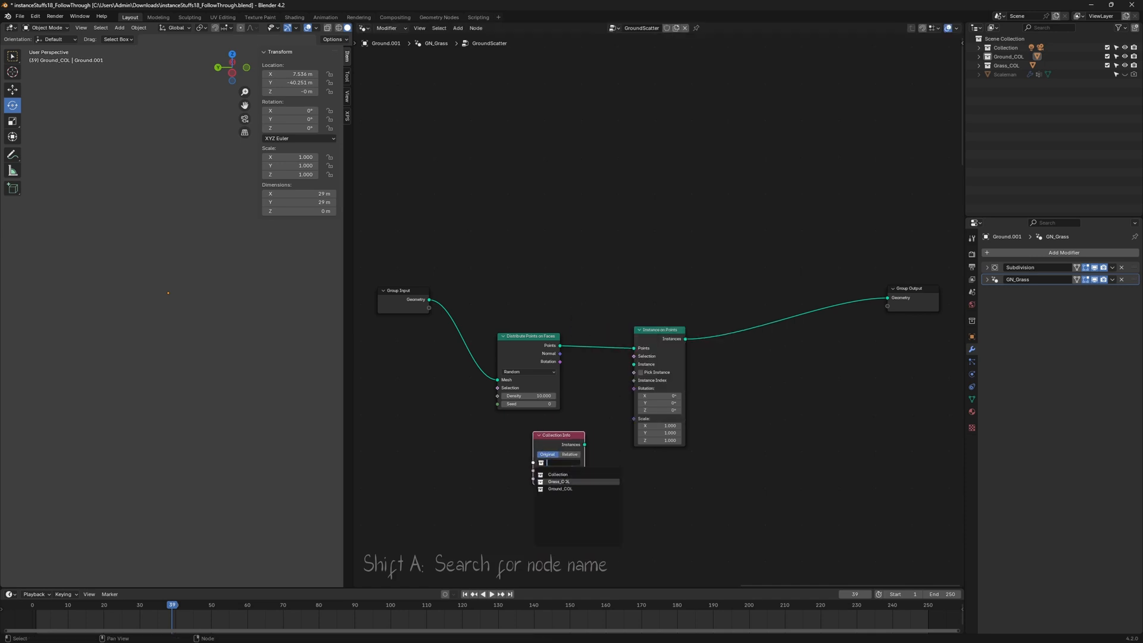
{"action": "left_click", "coordinate": [559, 481]}
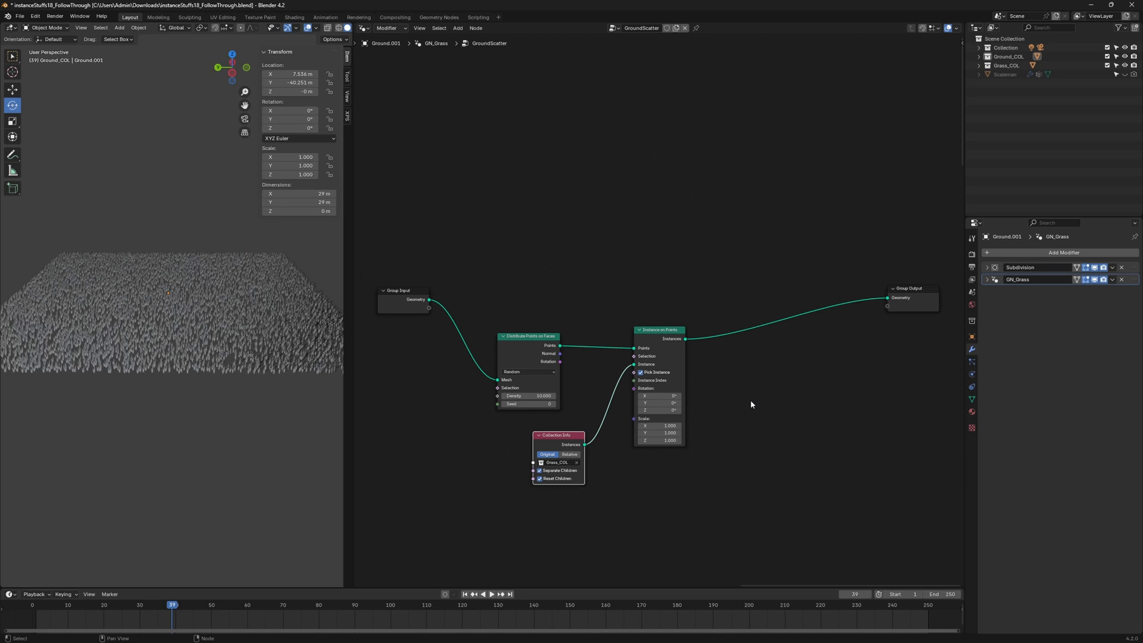
{"action": "key", "text": "shift+a"}
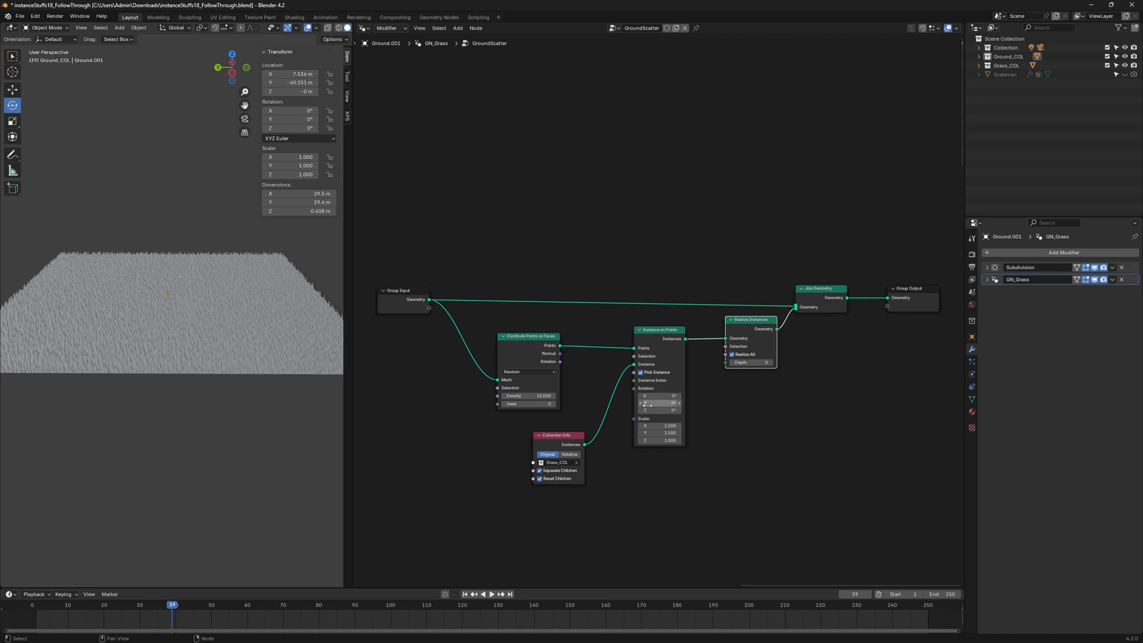
{"action": "left_click_drag", "start_coordinate": [527, 395], "coordinate": [554, 395]}
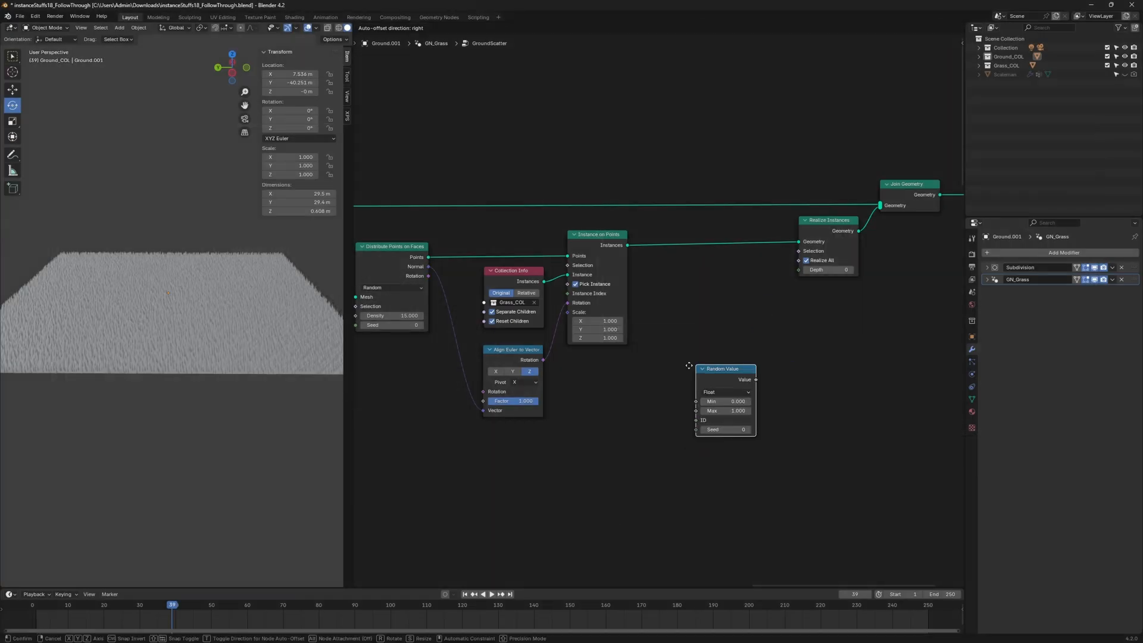
Add a Set Position node and raise its vertical offset
{"action": "key", "text": "shift+a"}
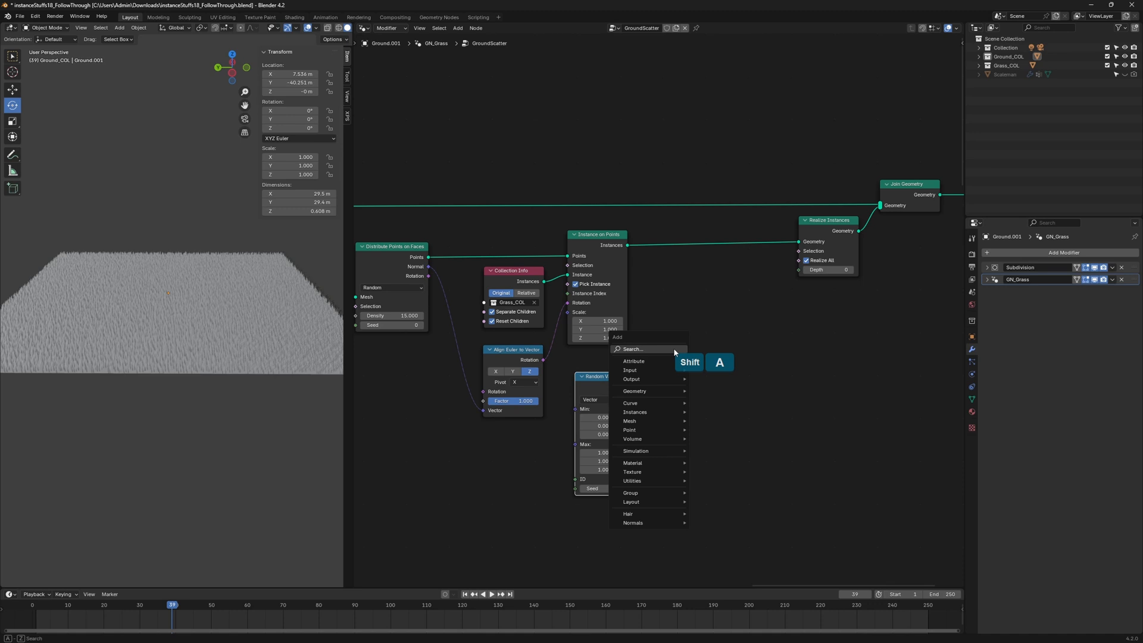
{"action": "left_click", "coordinate": [634, 412]}
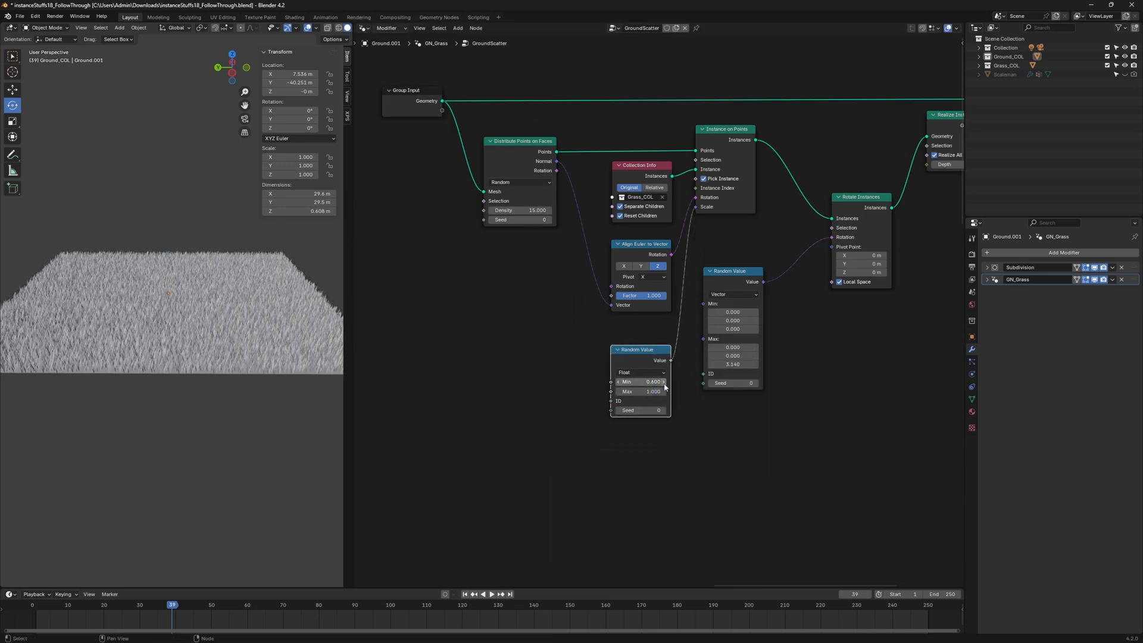
{"action": "type", "text": "set"}
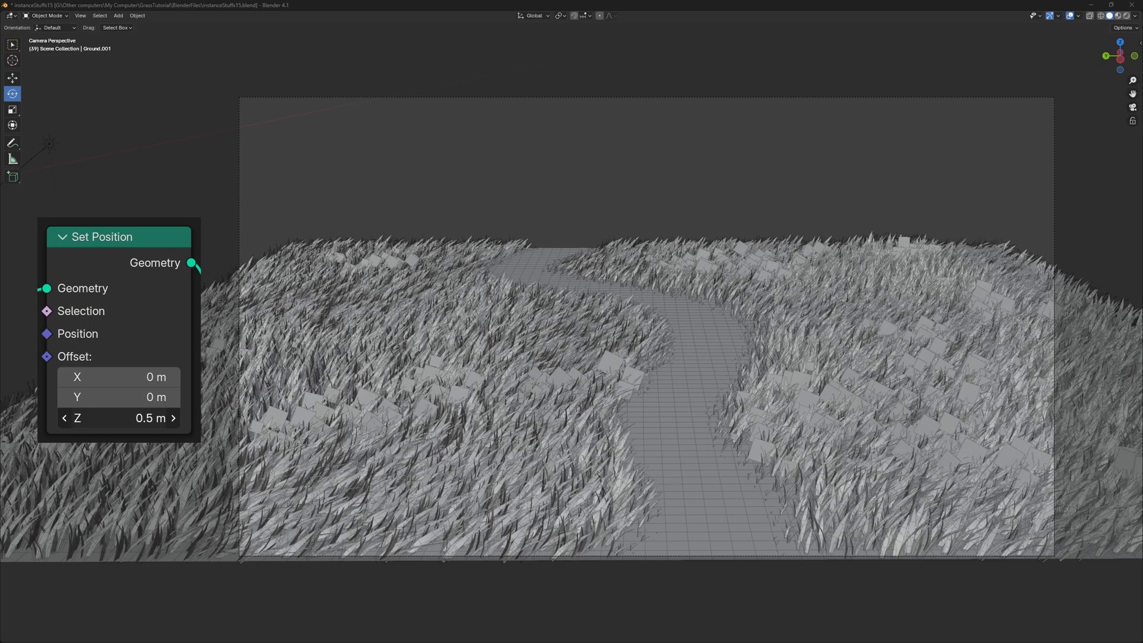
{"action": "left_click", "coordinate": [173, 418]}
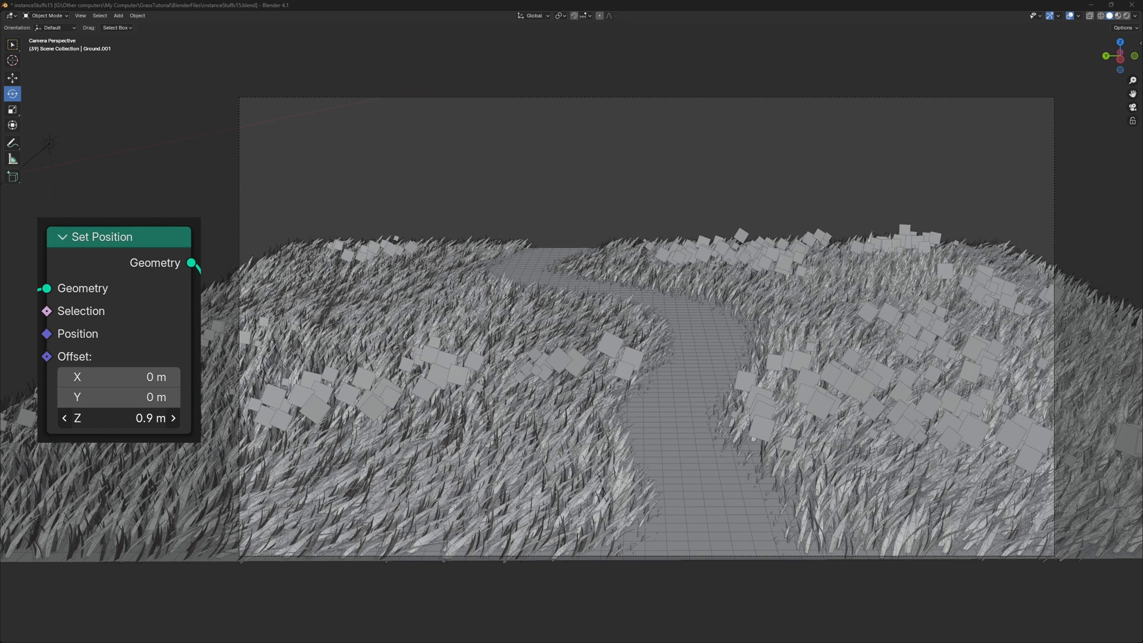
{"action": "left_click", "coordinate": [173, 418]}
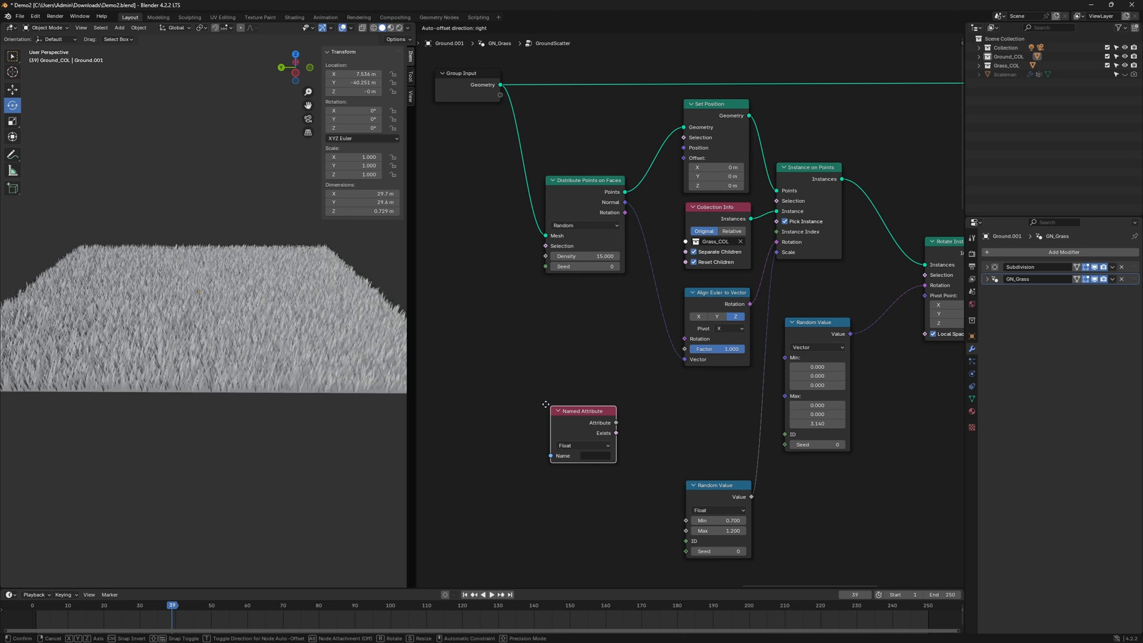
Set a Named Attribute node to read Grass and add a Math node
{"action": "left_click", "coordinate": [576, 444]}
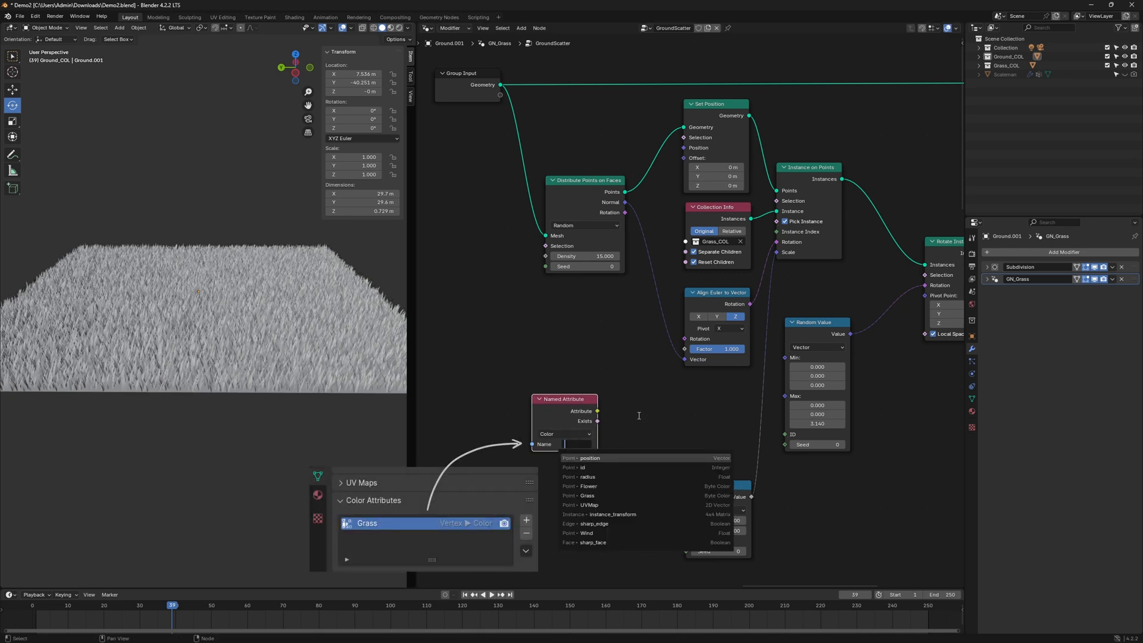
{"action": "left_click", "coordinate": [587, 495]}
{"action": "type", "text": "math"}
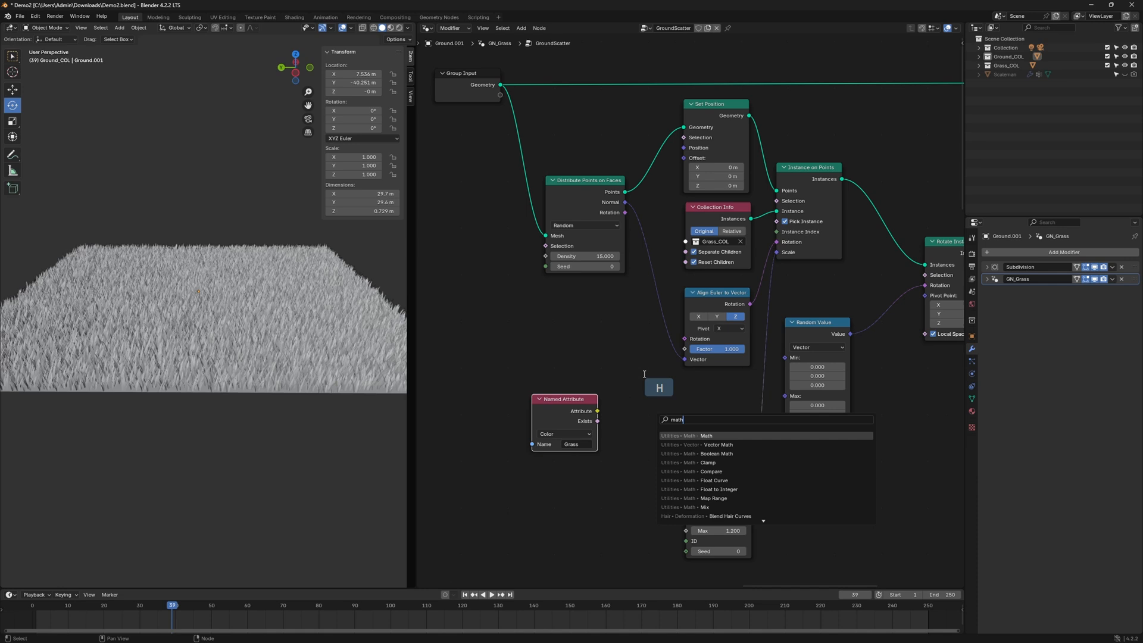
{"action": "left_click", "coordinate": [705, 435]}
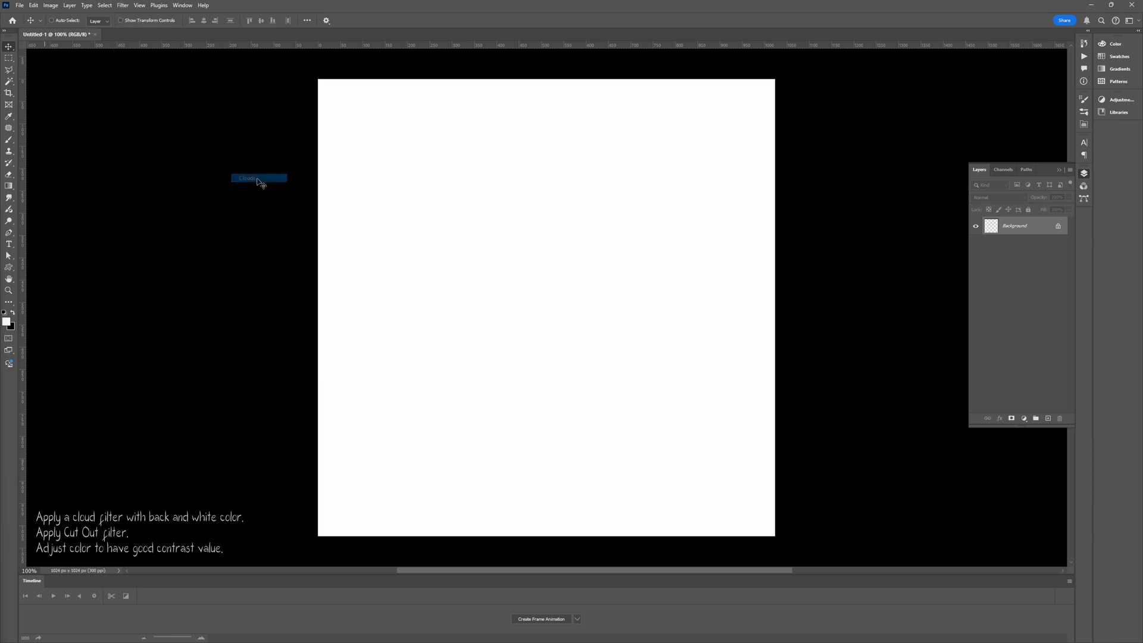
Render a cloud pattern on the canvas and posterize it with the Artistic Cutout filter
{"action": "left_click", "coordinate": [122, 5]}
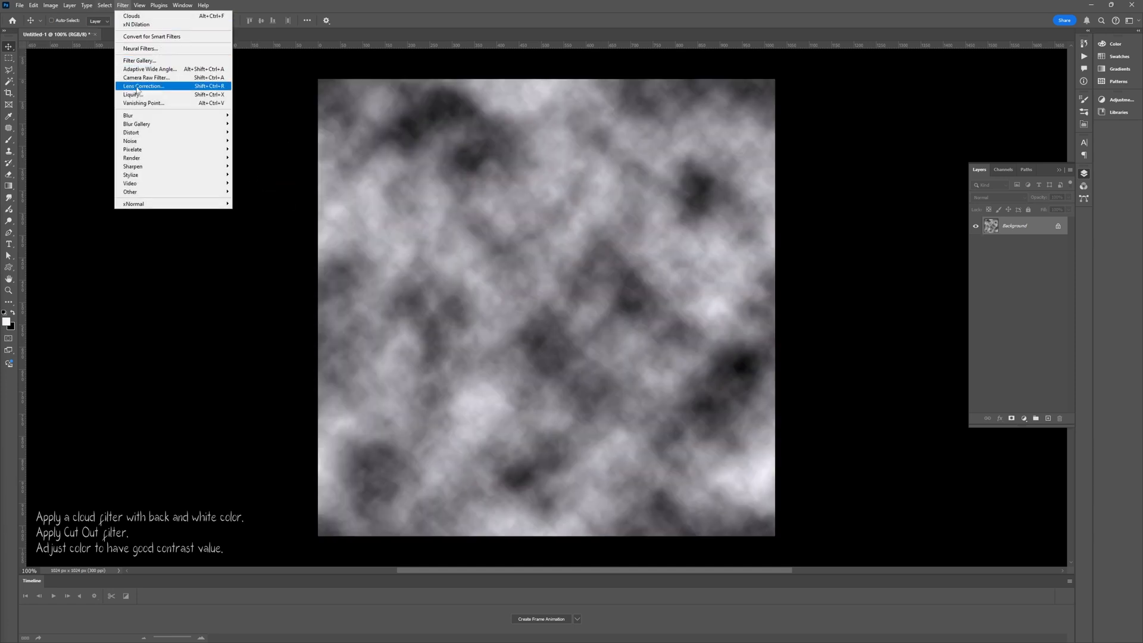
{"action": "left_click", "coordinate": [139, 59]}
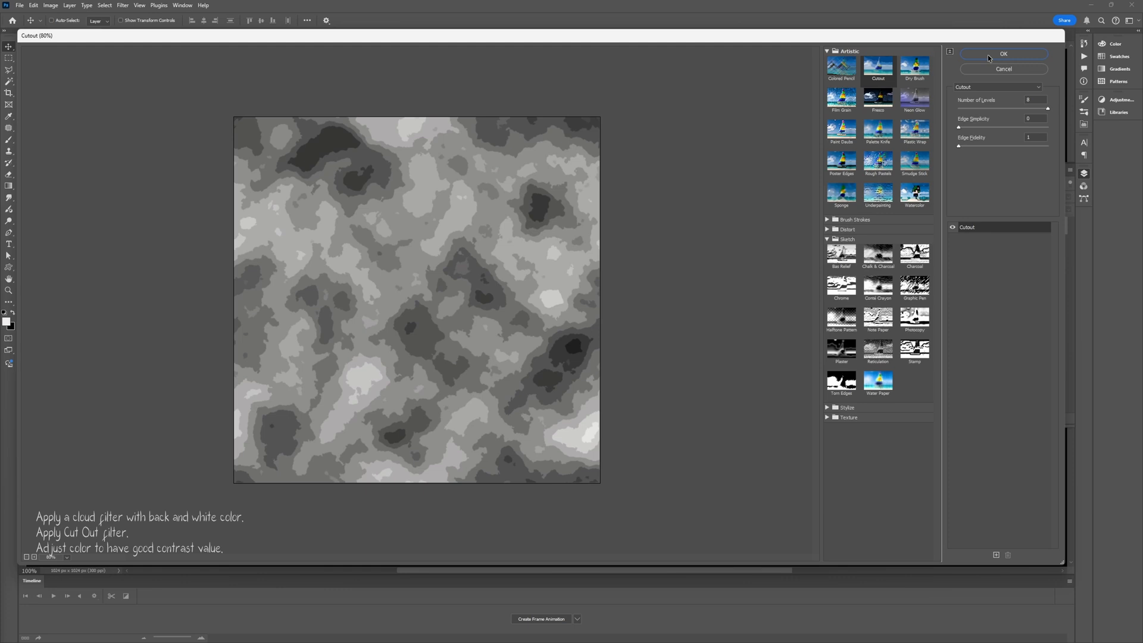
{"action": "left_click", "coordinate": [1003, 53]}
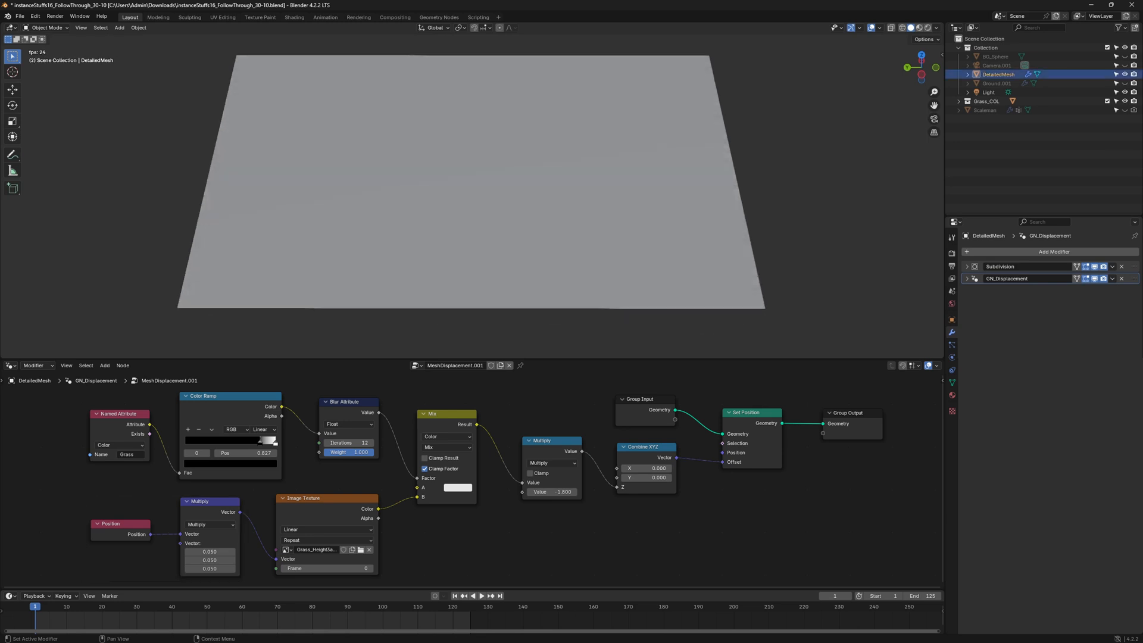
Wire Named Attribute, Color Ramp, Blur, Image Texture, Mix, Multiply and Combine XYZ into Set Position
{"action": "left_click", "coordinate": [119, 413]}
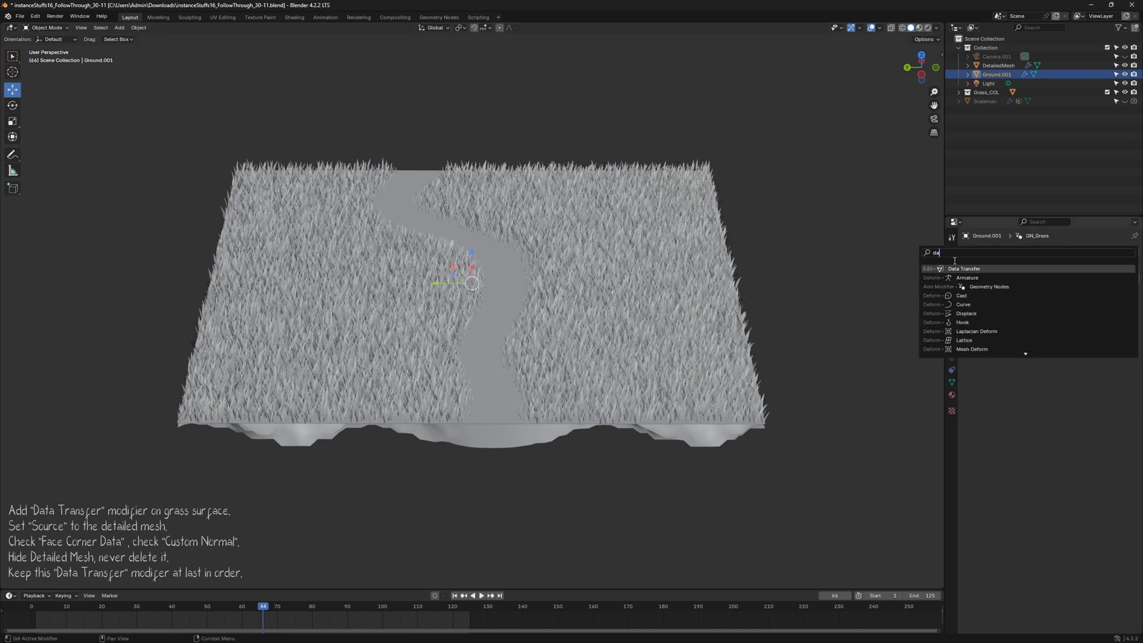
Give Ground.001 a Data Transfer modifier from DetailedMesh transferring Face Corner custom normals
{"action": "left_click", "coordinate": [964, 269]}
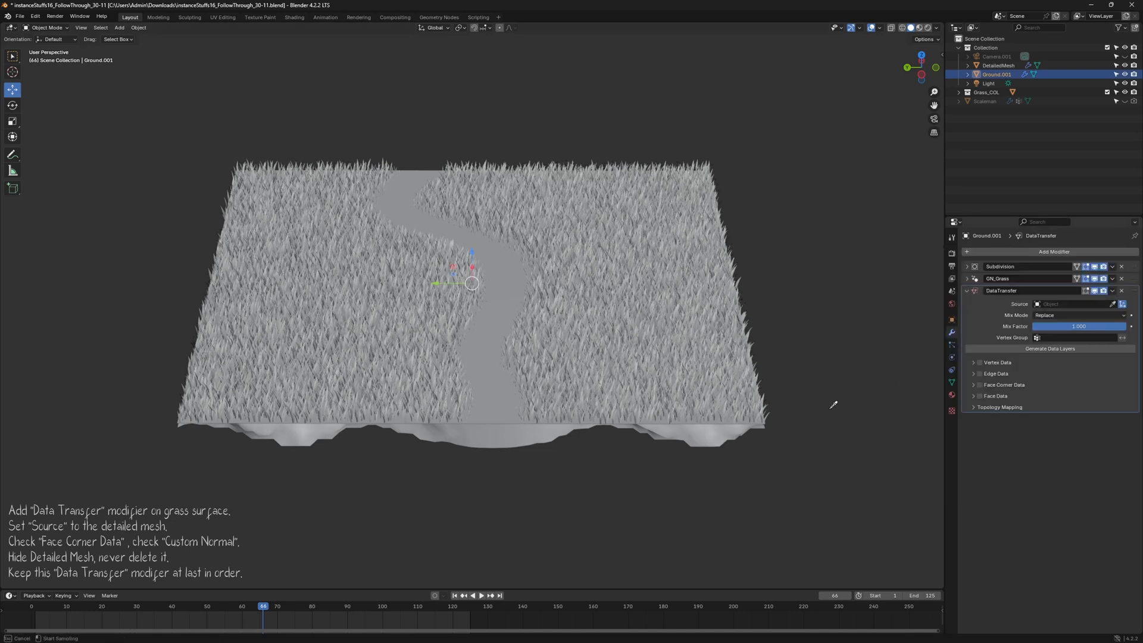
{"action": "left_click", "coordinate": [1072, 304]}
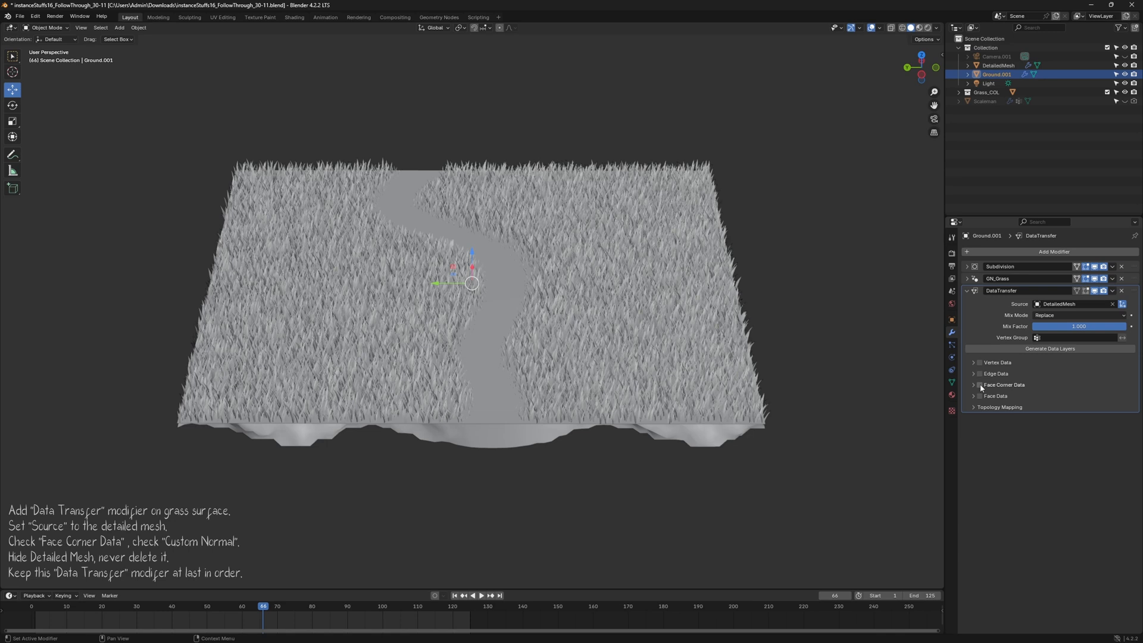
{"action": "left_click", "coordinate": [975, 384]}
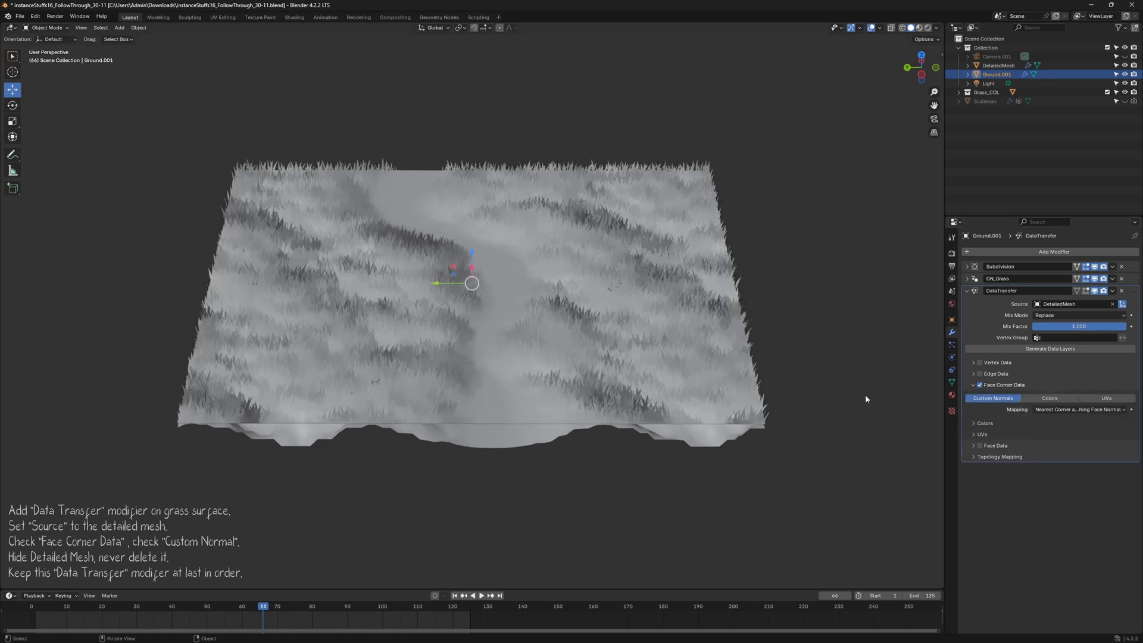
{"action": "mouse_move", "coordinate": [886, 404]}
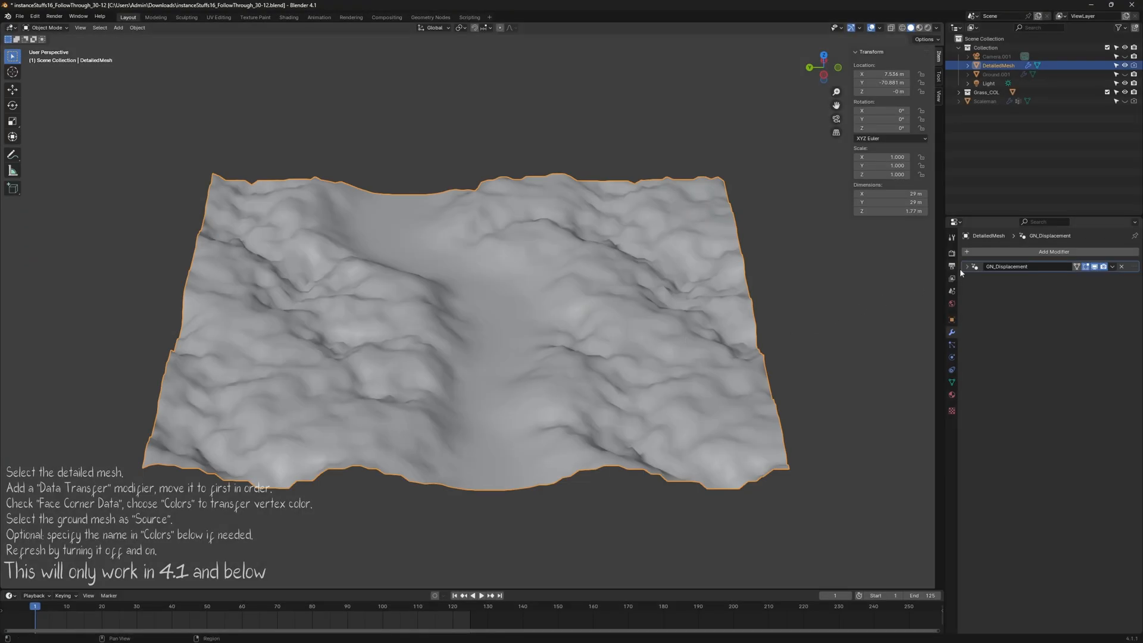
Add a Data Transfer modifier with Face Corner Data transferring vertex colours
{"action": "left_click", "coordinate": [1053, 252]}
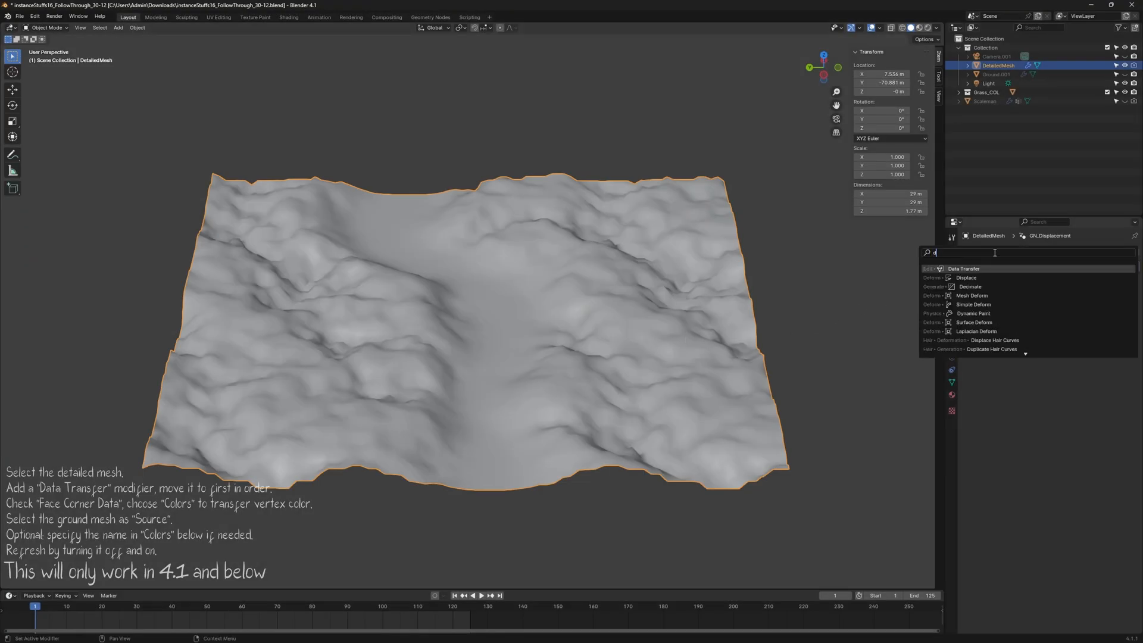
{"action": "left_click", "coordinate": [964, 269]}
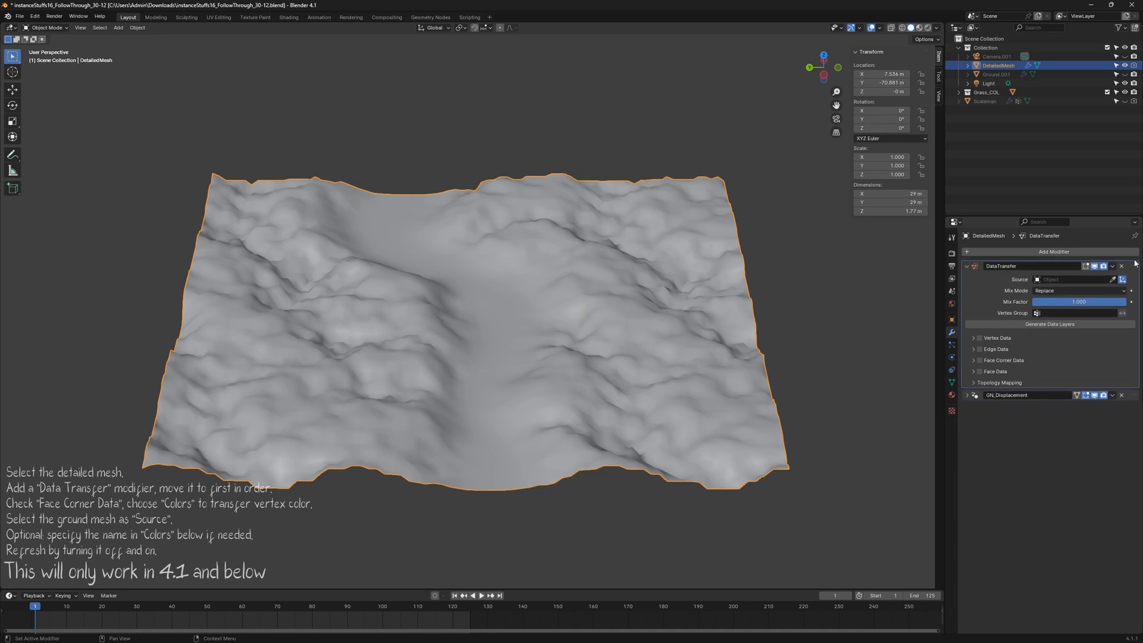
{"action": "left_click", "coordinate": [978, 360]}
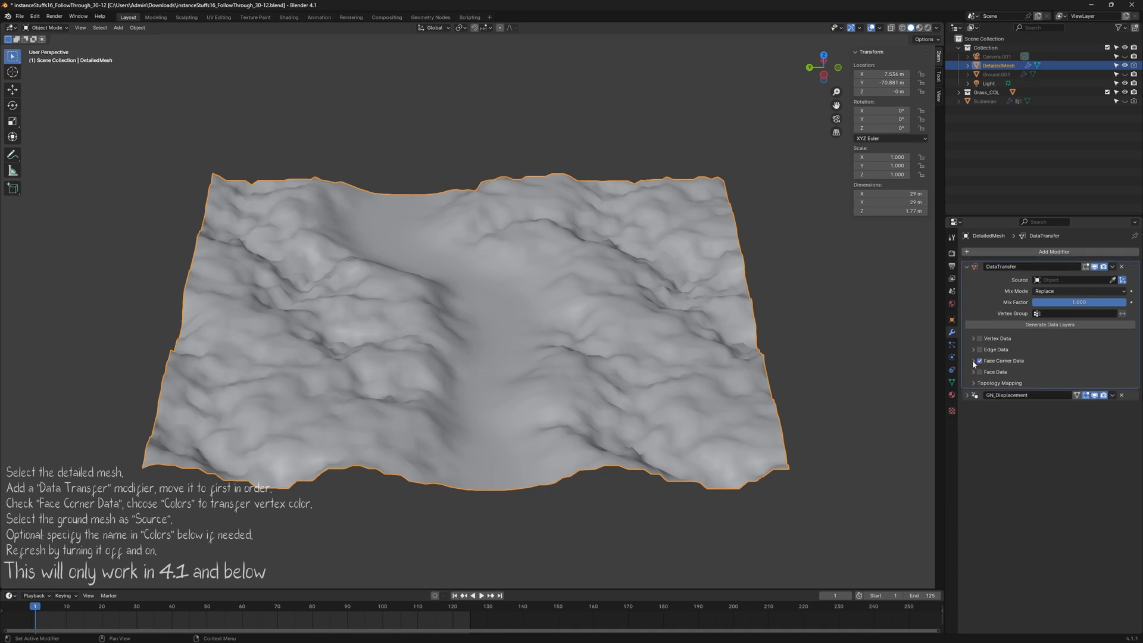
{"action": "left_click", "coordinate": [978, 360]}
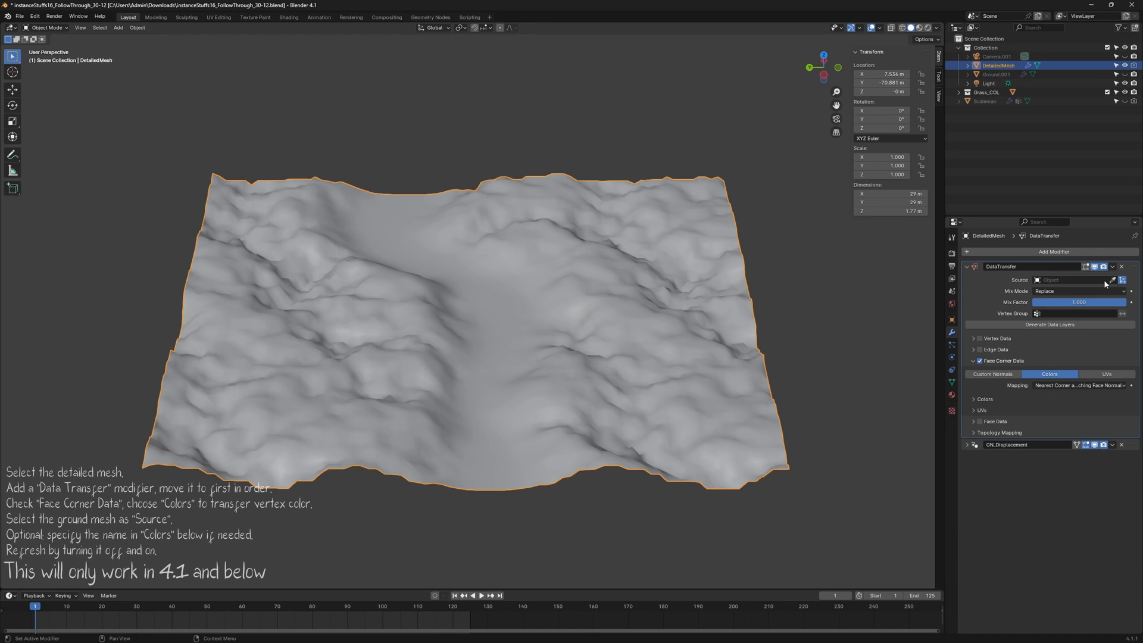
Source the transfer from DetailedMesh, refresh it, and paint a dark path across the ground
{"action": "left_click", "coordinate": [1076, 279]}
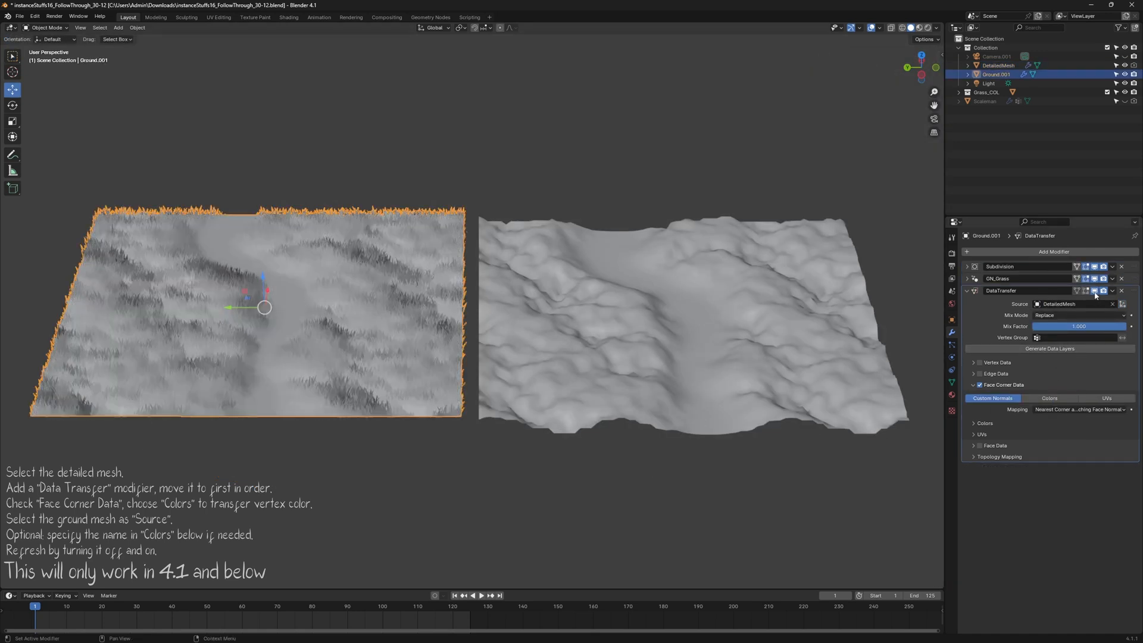
{"action": "left_click", "coordinate": [46, 26]}
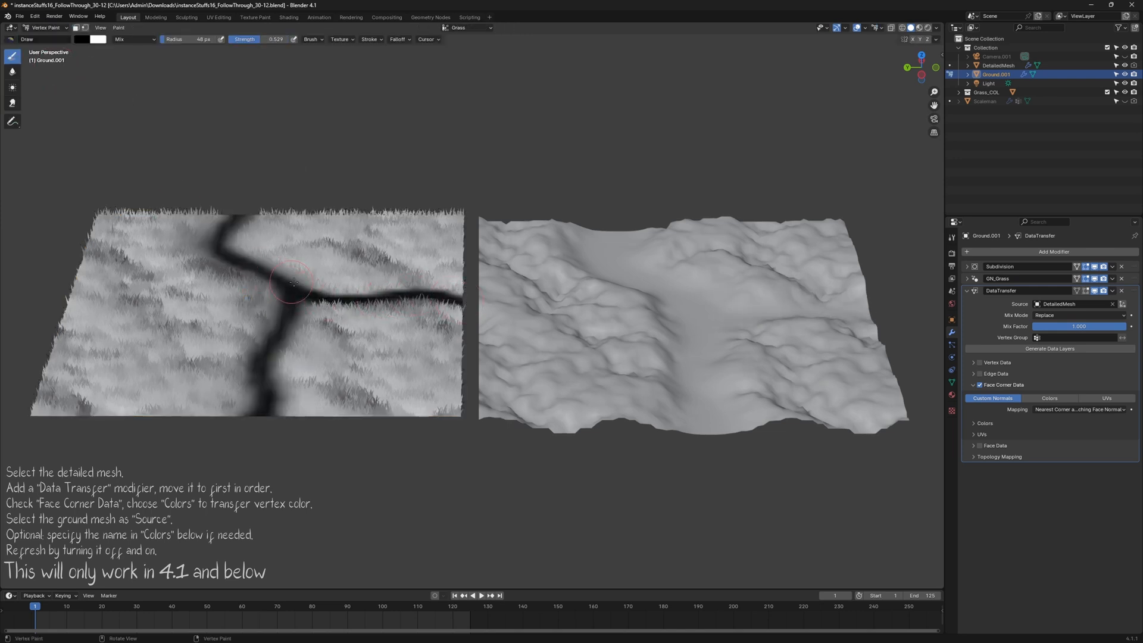
{"action": "left_click_drag", "start_coordinate": [292, 284], "coordinate": [459, 306]}
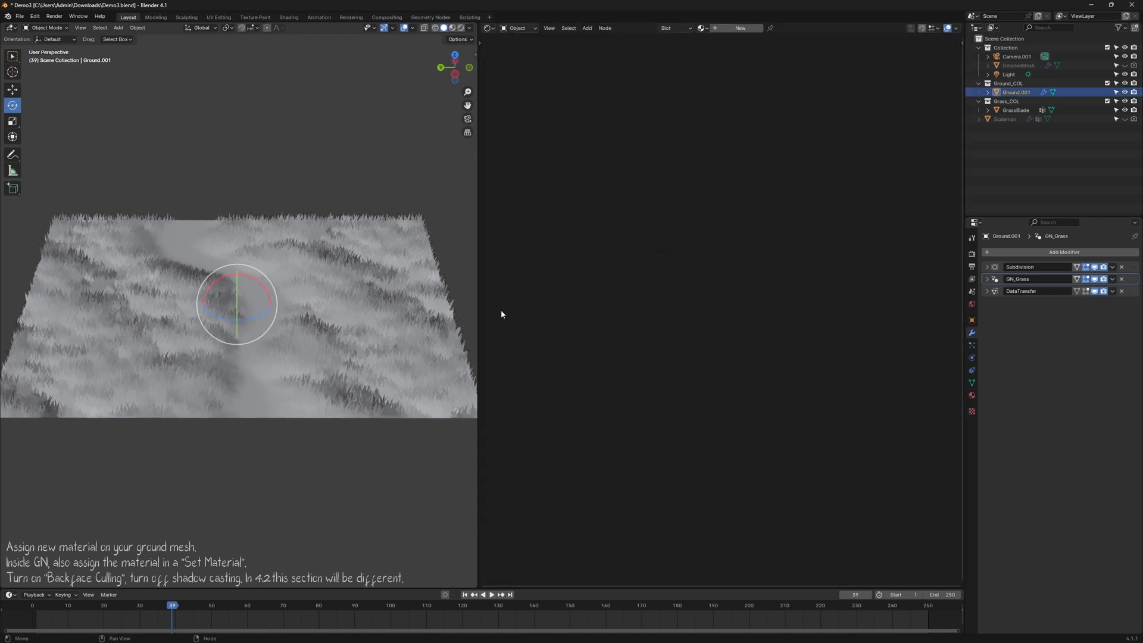
Create the GroundMAT material and add a Set Material node in the grass scatter tree
{"action": "left_click", "coordinate": [740, 28]}
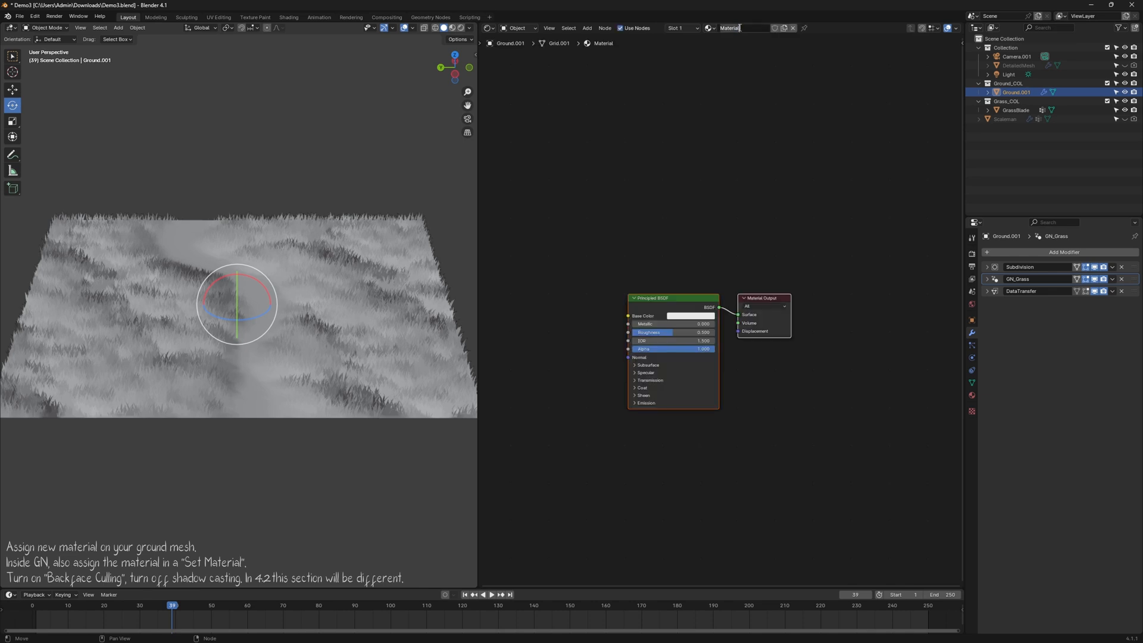
{"action": "type", "text": "GroundMAT"}
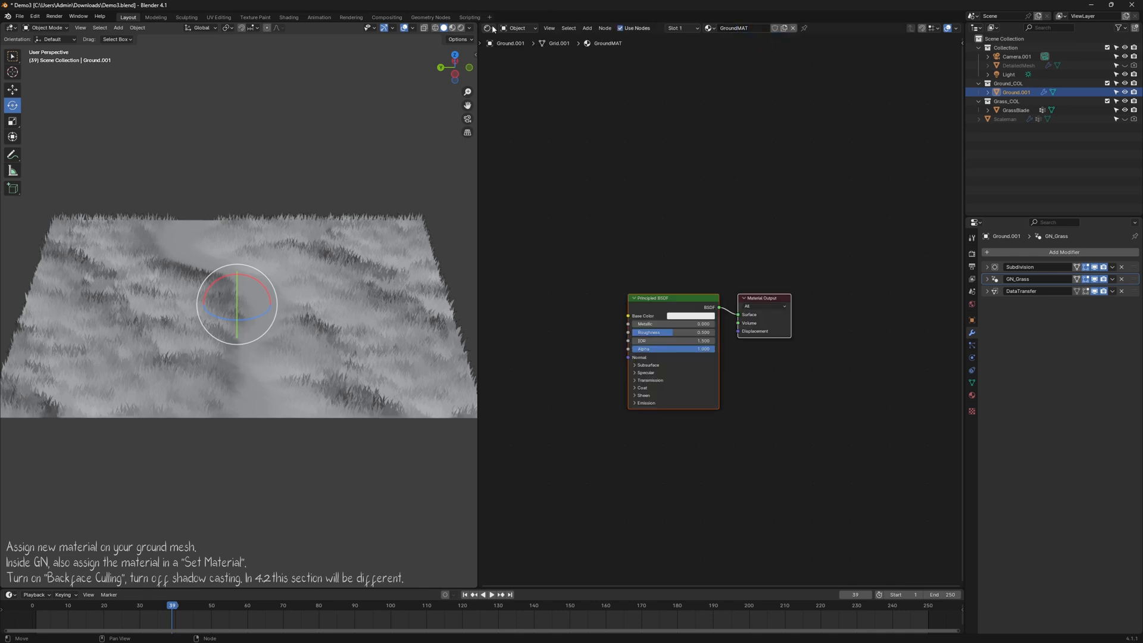
{"action": "left_click", "coordinate": [486, 28]}
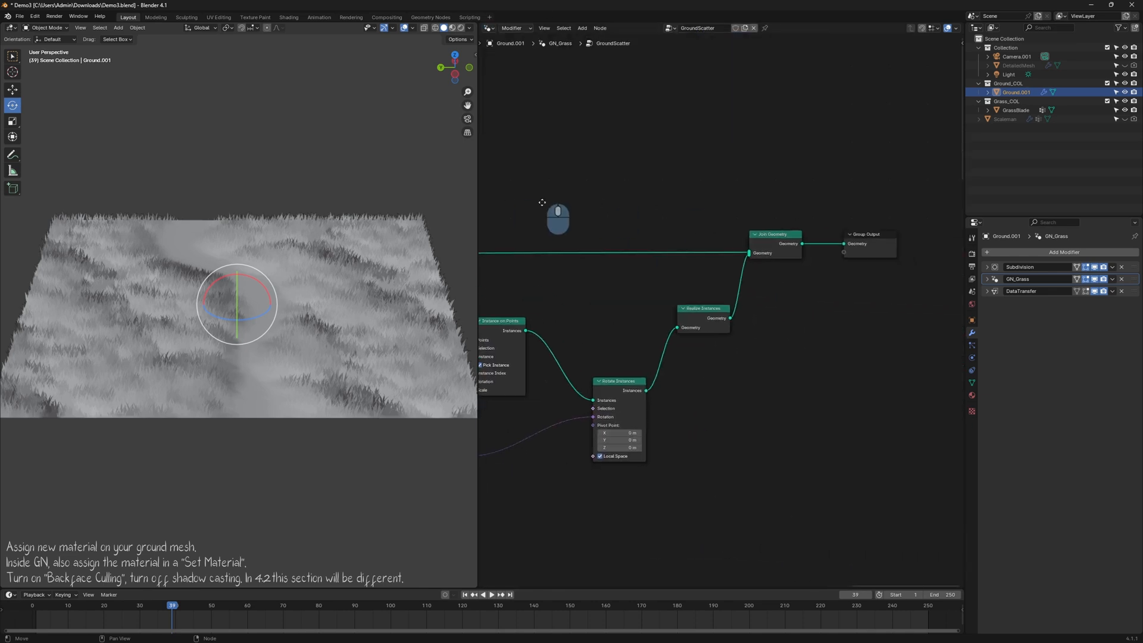
{"action": "type", "text": "set"}
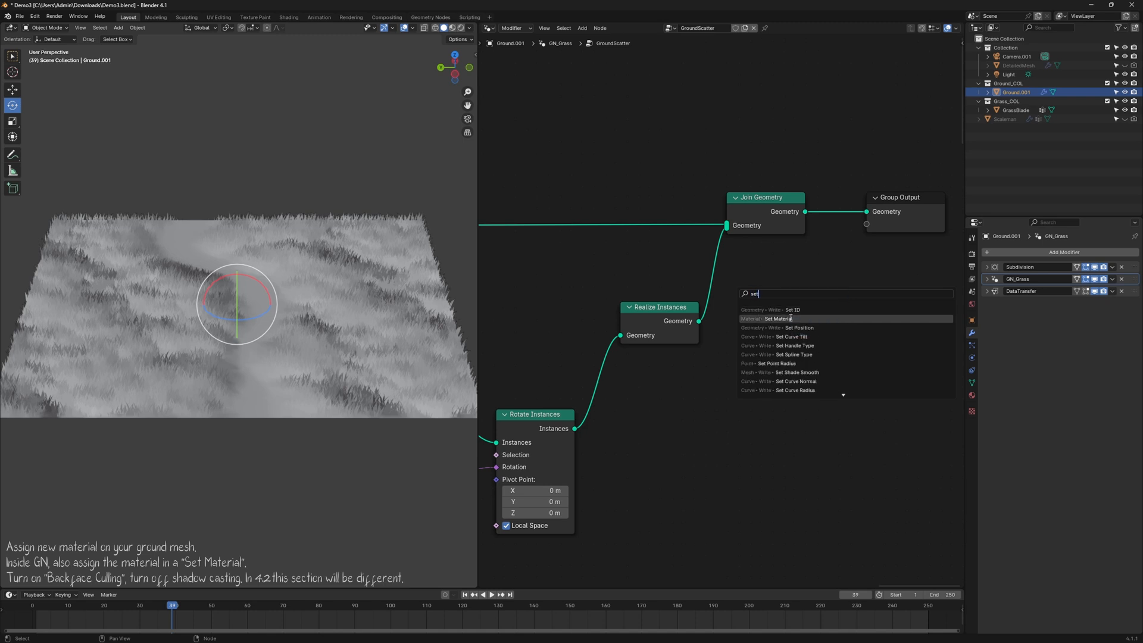
{"action": "left_click", "coordinate": [776, 318]}
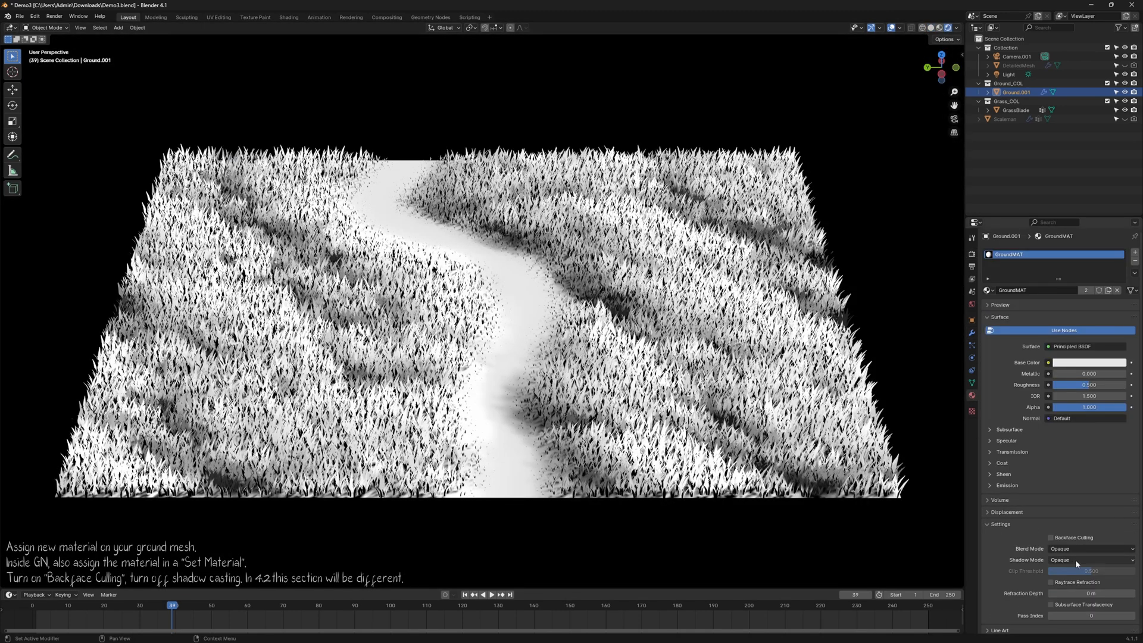
Set GroundMAT's Shadow Mode to None in the material settings
{"action": "left_click", "coordinate": [1051, 537]}
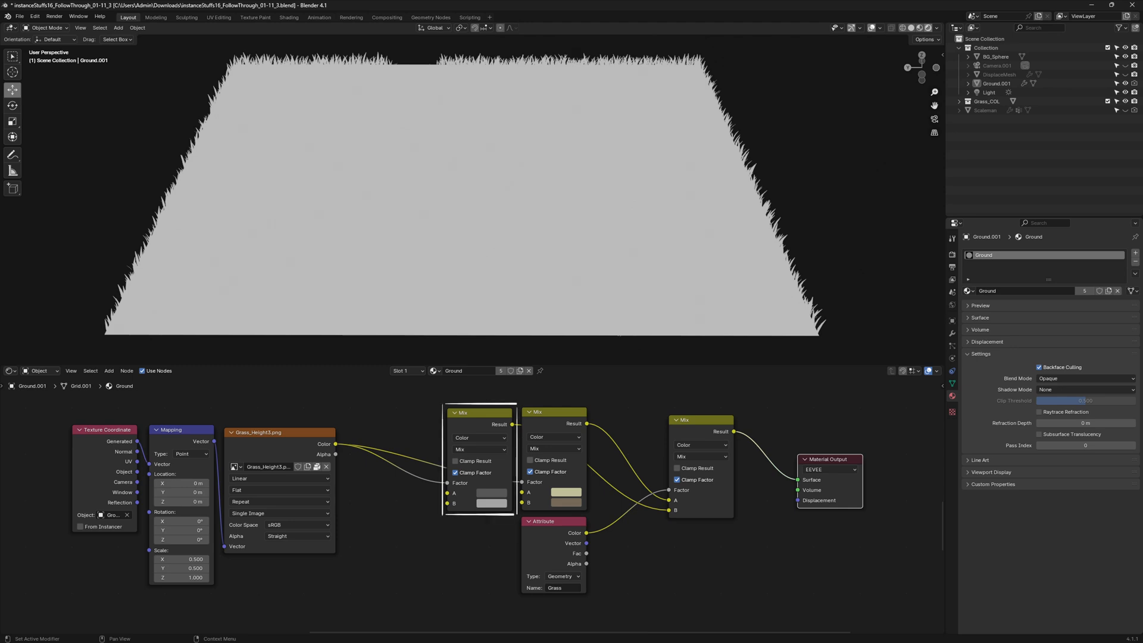
Set the grass height Mix node's colours to dark teal and lime green
{"action": "left_click", "coordinate": [277, 432]}
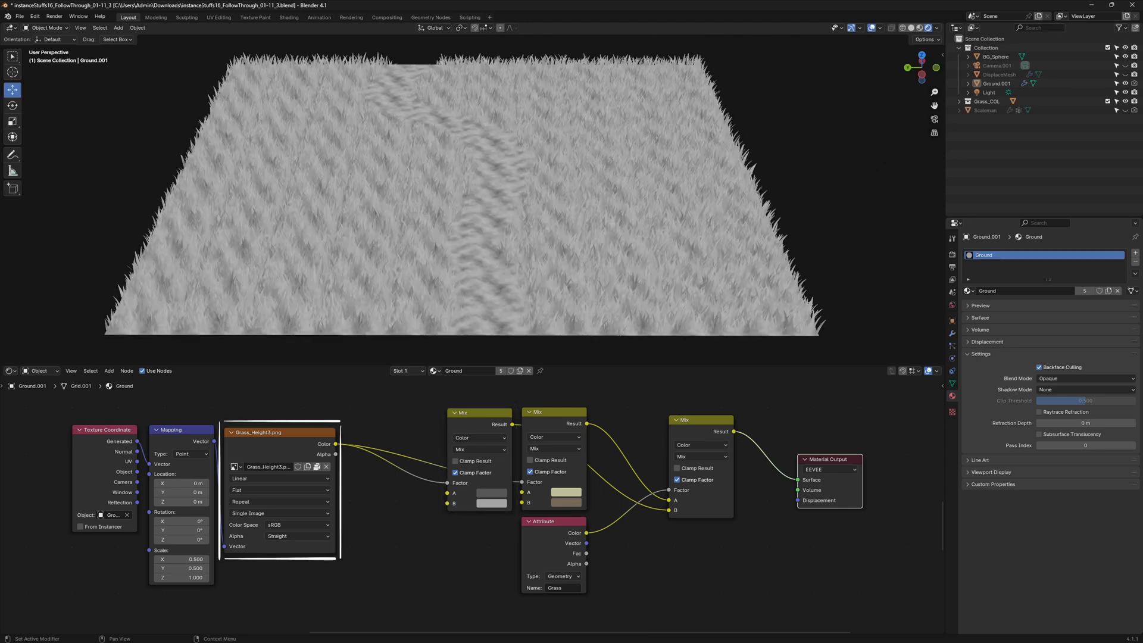
{"action": "left_click", "coordinate": [277, 431]}
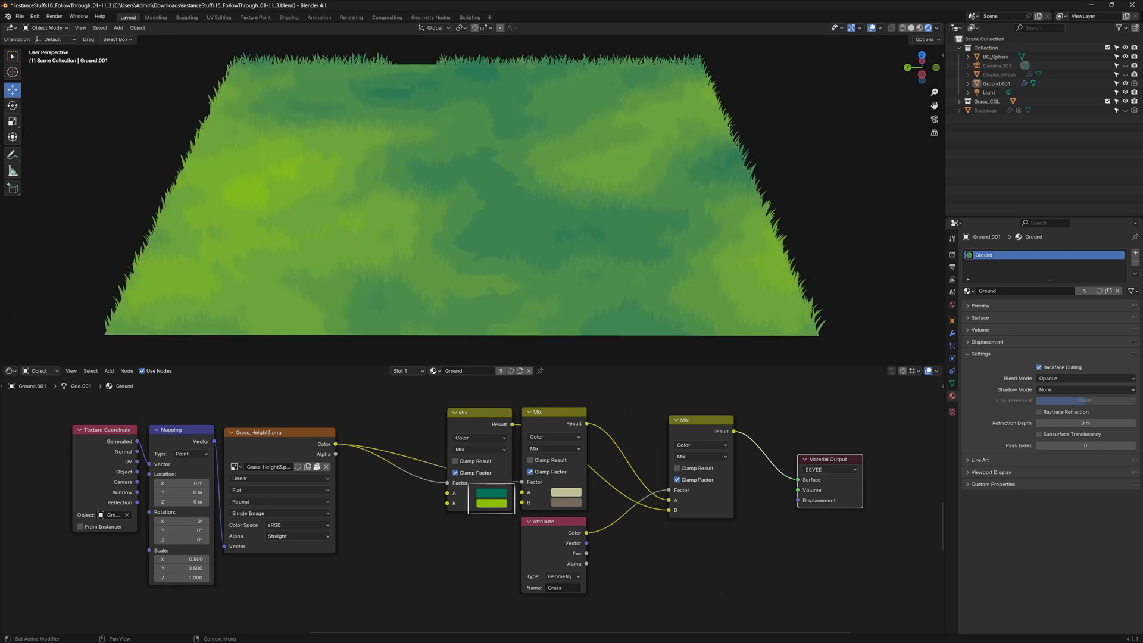
{"action": "left_click", "coordinate": [553, 412]}
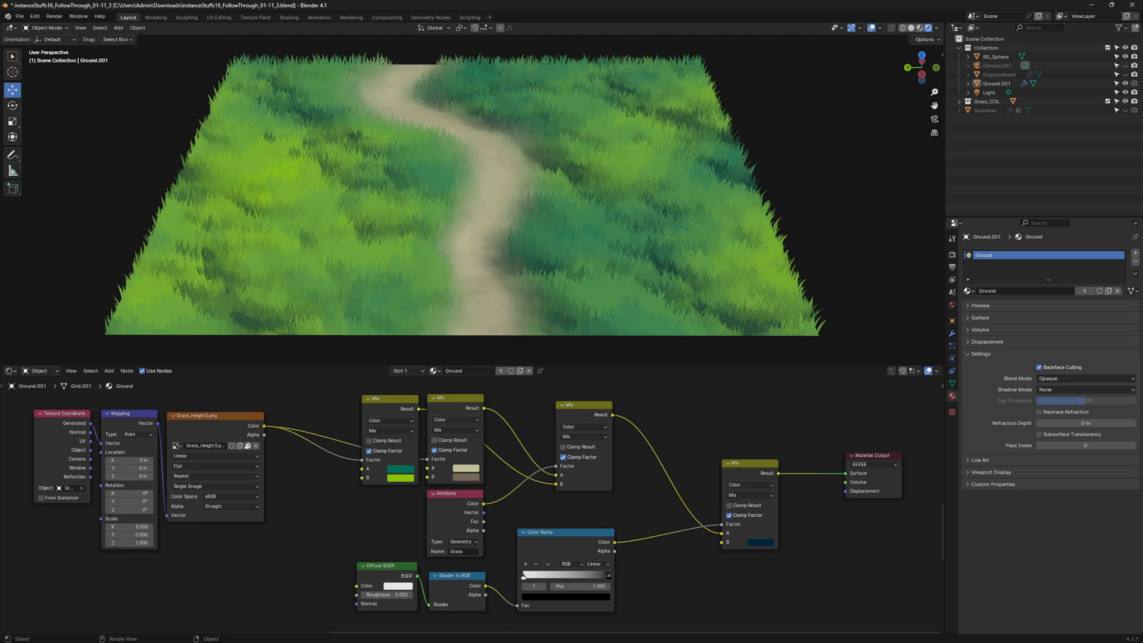
Feed Diffuse BSDF through Shader to RGB and a Color Ramp into a dark-blue Mix
{"action": "left_click", "coordinate": [761, 542]}
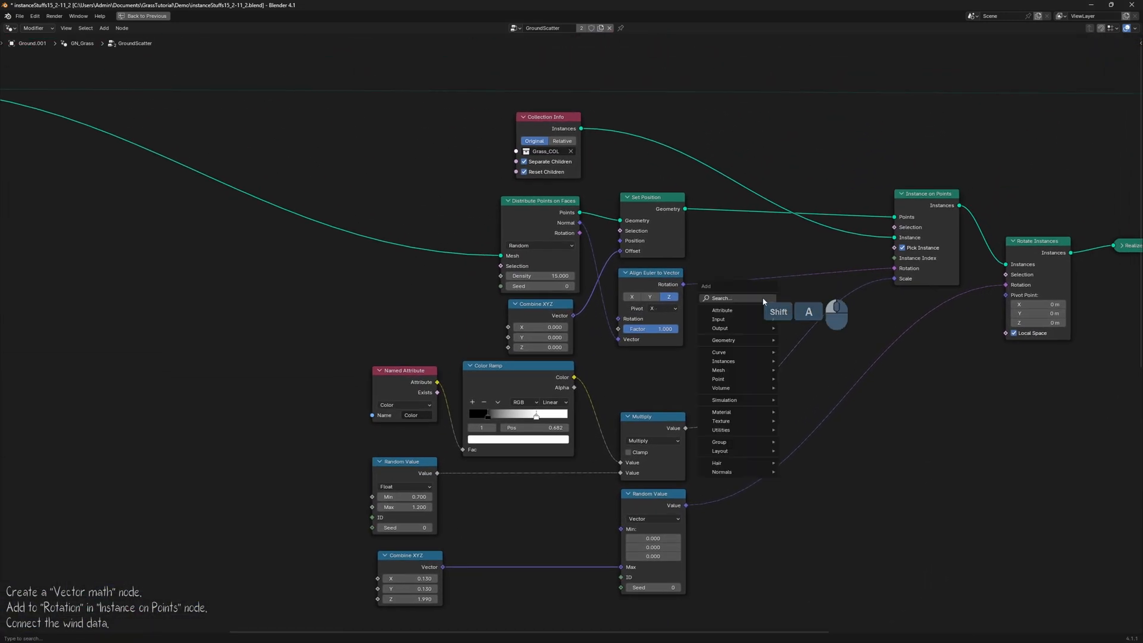
Add a Vector Math node carrying wind data into Instance on Points rotation
{"action": "type", "text": "vector math"}
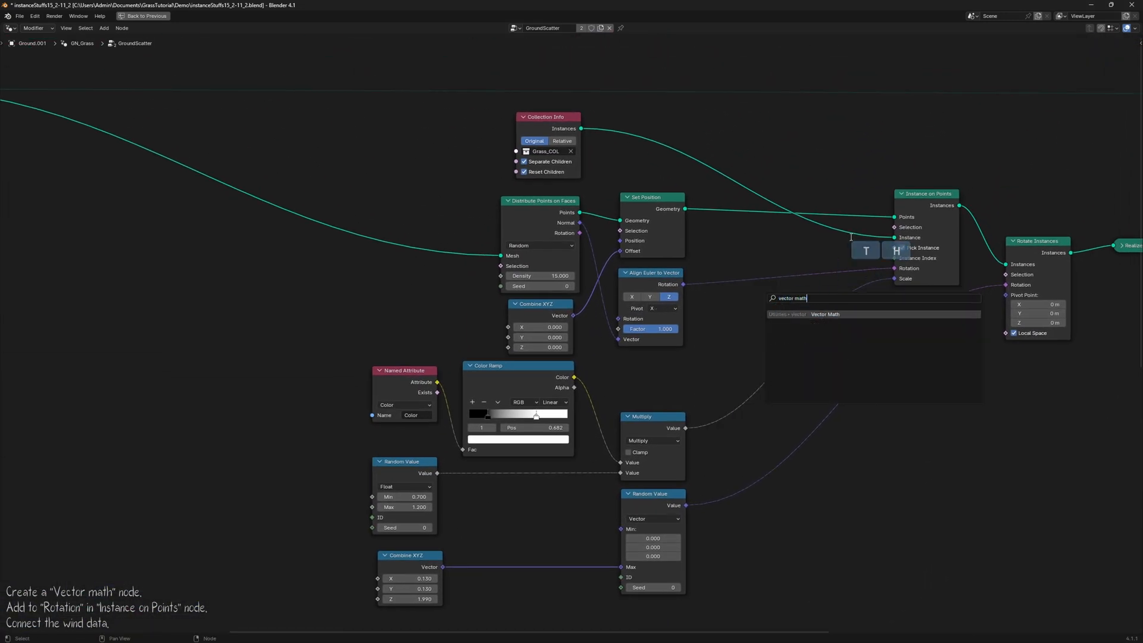
{"action": "scroll", "scroll_direction": "down", "scroll_amount": 3}
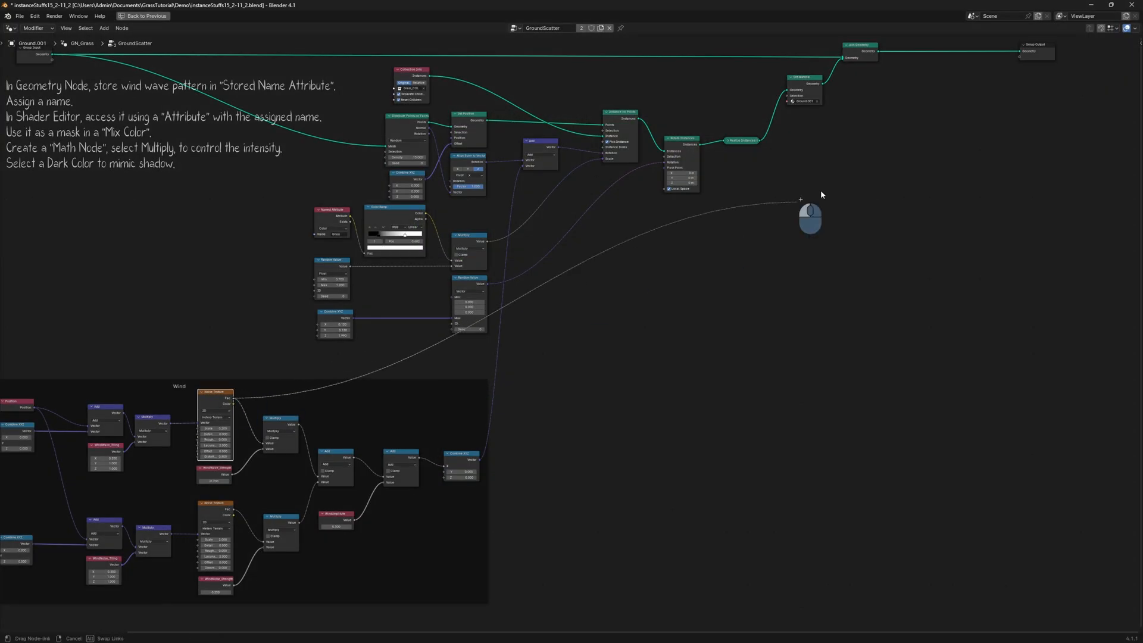
Add a Store Named Attribute node after Join Geometry named 'windmap'
{"action": "type", "text": "store"}
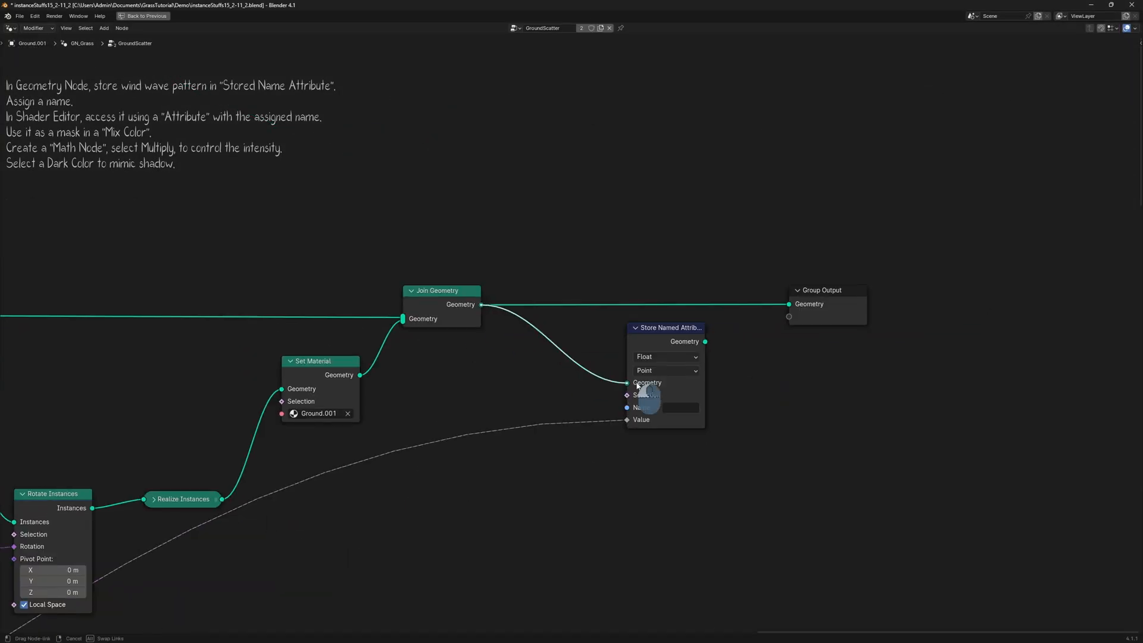
{"action": "type", "text": "windmap"}
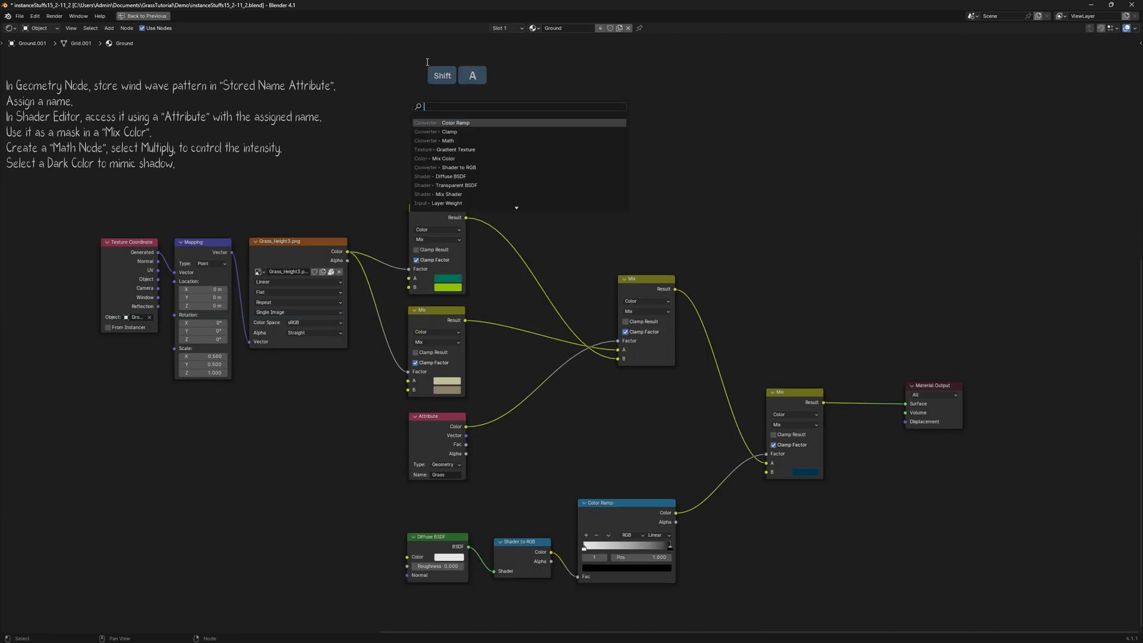
Add a windmap Attribute node, a Mix Color node and a Multiply Math node, with a dark B colour
{"action": "type", "text": "attr"}
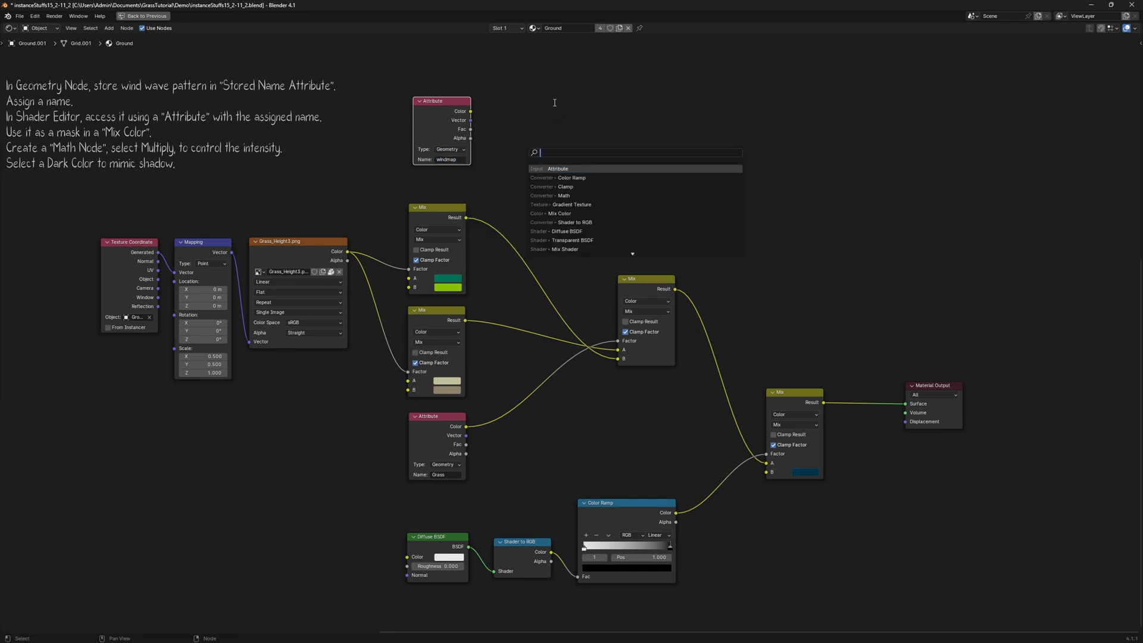
{"action": "left_click", "coordinate": [560, 213]}
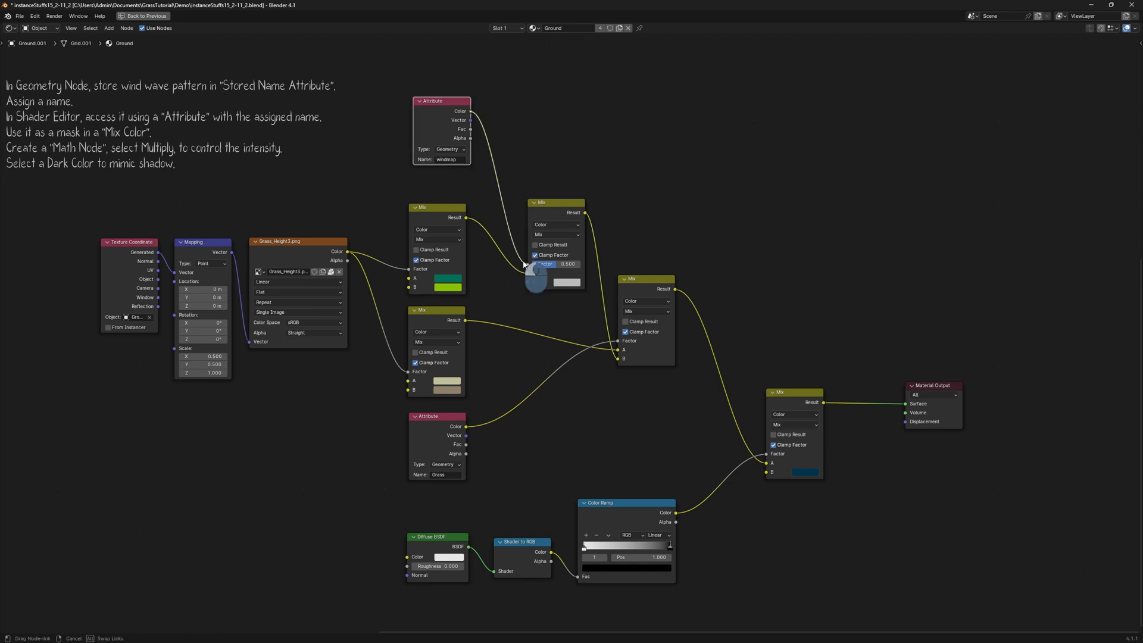
{"action": "type", "text": "math"}
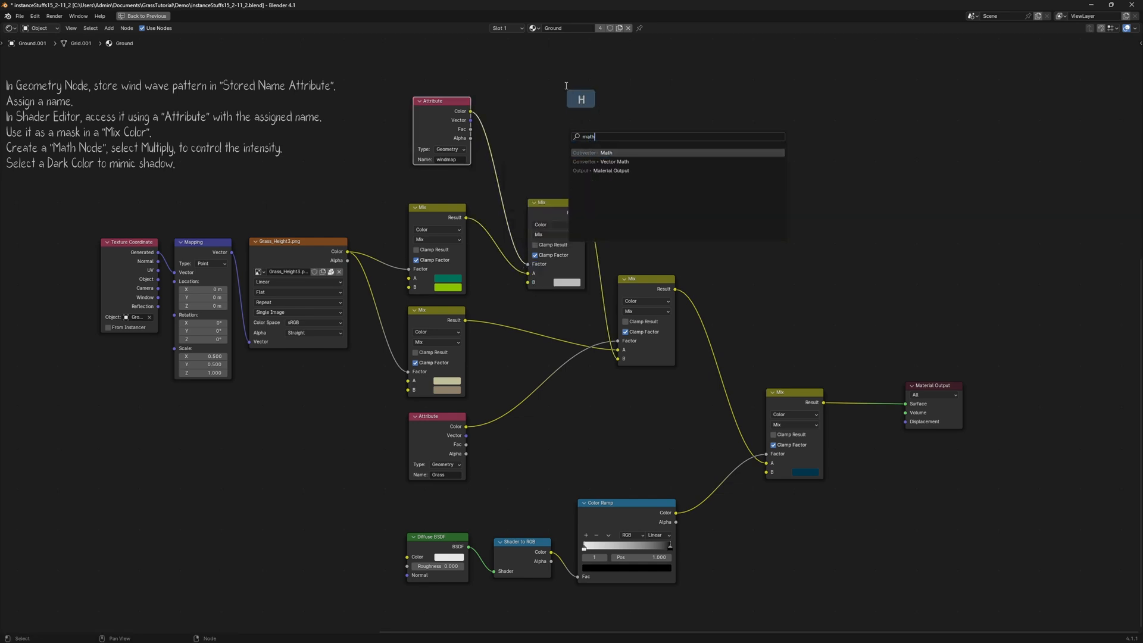
{"action": "left_click", "coordinate": [606, 152]}
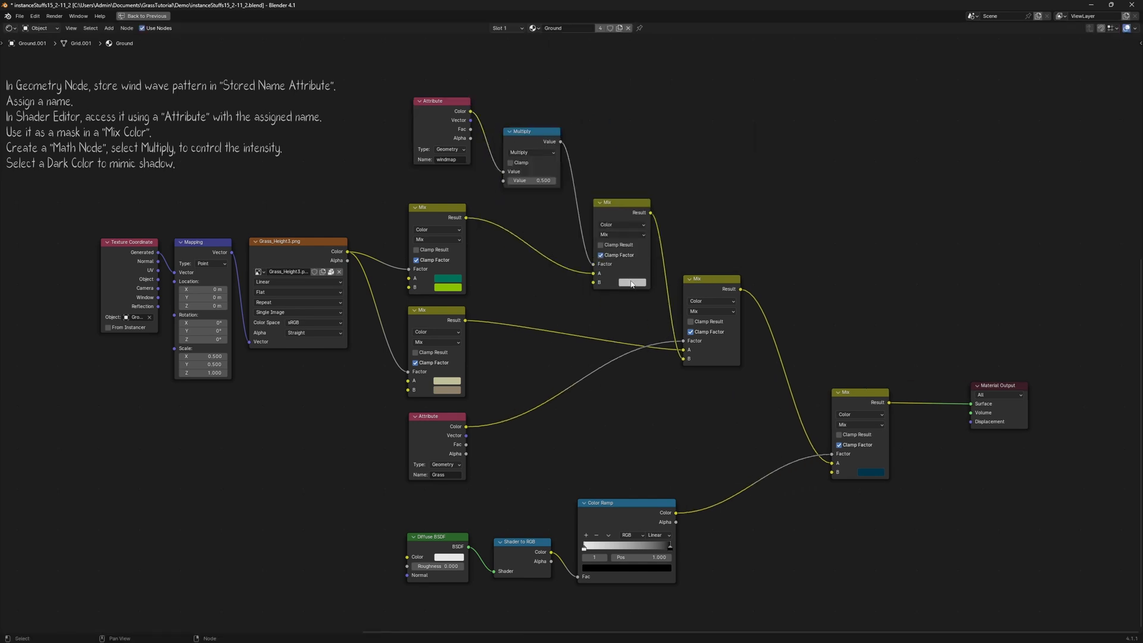
{"action": "left_click", "coordinate": [631, 283]}
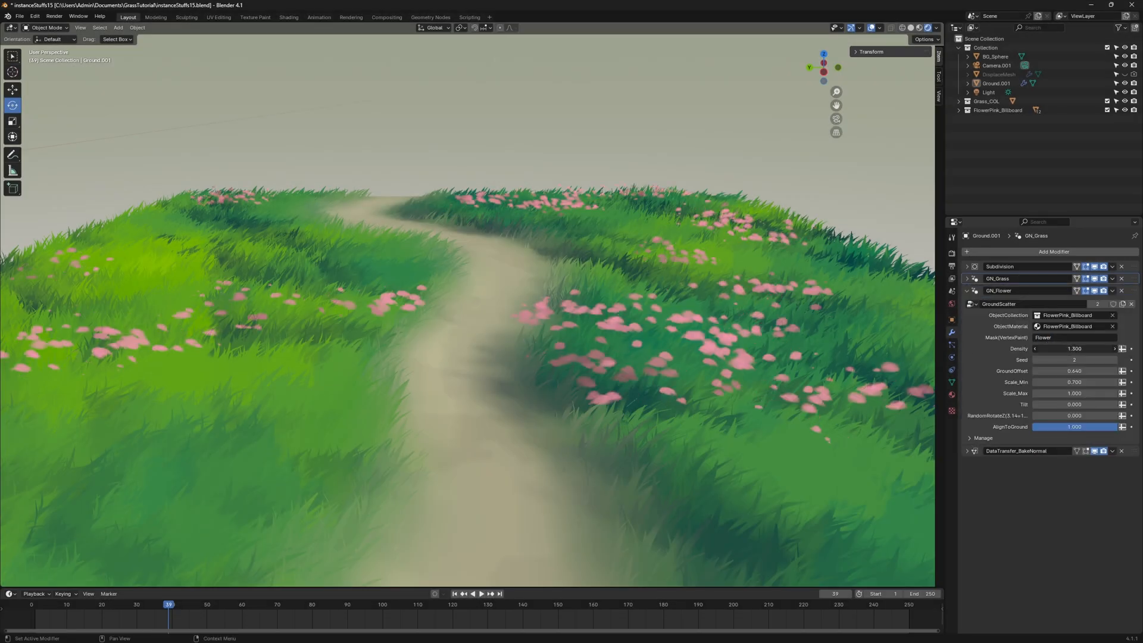
Drag a GN_Flower modifier value to tweak the pink flower scatter
{"action": "left_click_drag", "start_coordinate": [1087, 349], "coordinate": [1057, 349]}
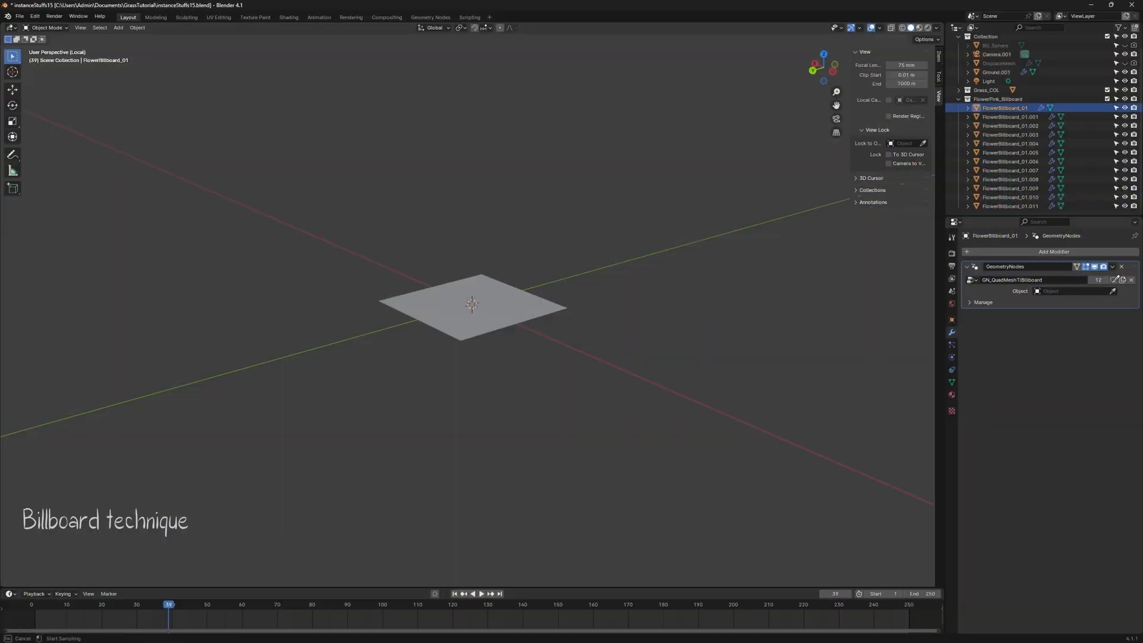
Eyedrop Camera.001 from the Outliner into the billboard modifier's Object field
{"action": "left_click", "coordinate": [1068, 291]}
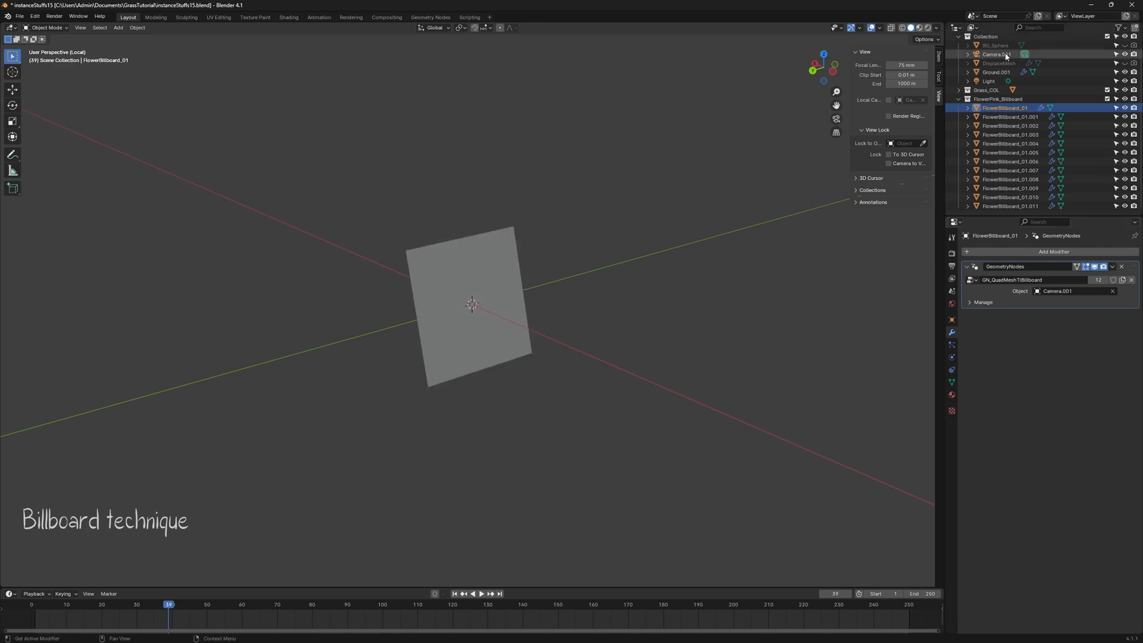
{"action": "left_click", "coordinate": [997, 72]}
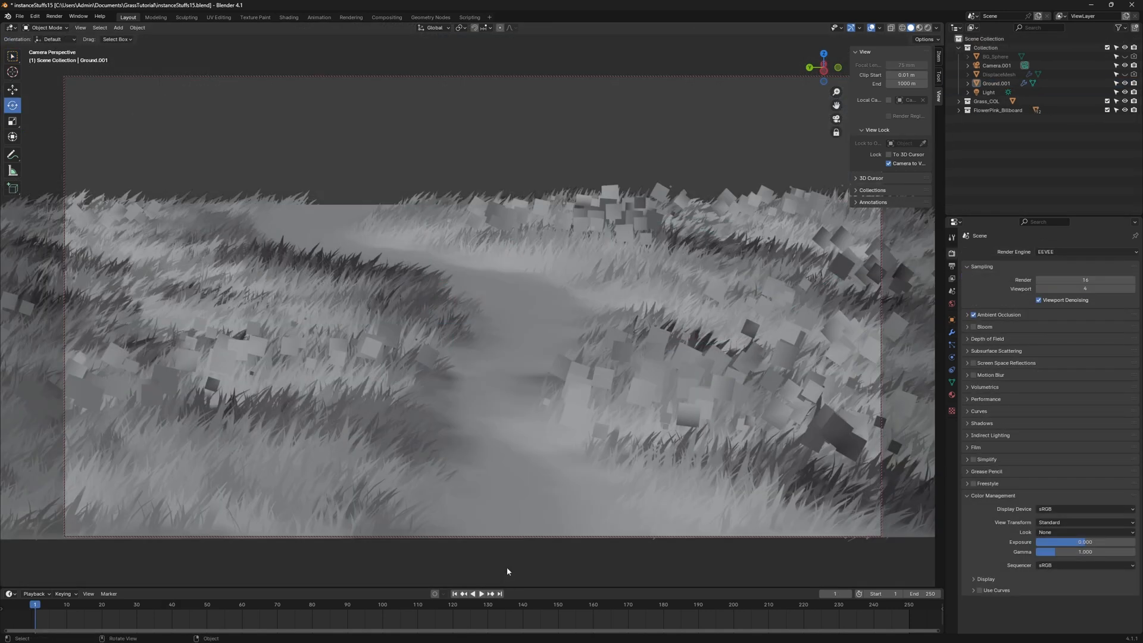
{"action": "left_click", "coordinate": [480, 594]}
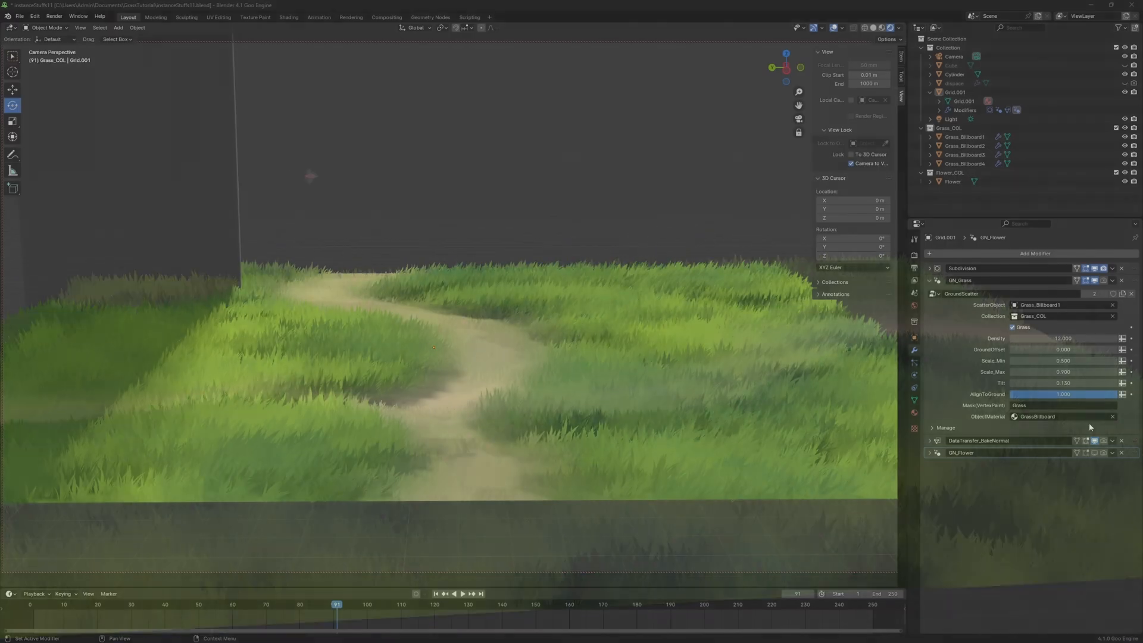
Bring up the earlier grass scene with the winding dirt path
{"action": "left_click", "coordinate": [446, 594]}
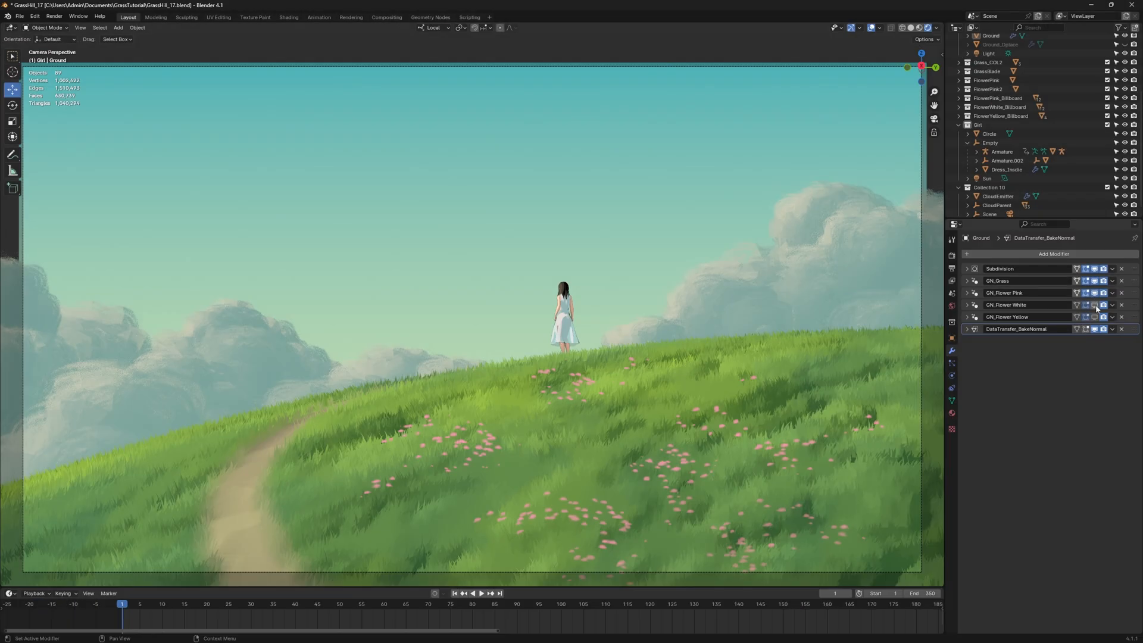
Enable viewport display on the Ground object's GN_Flower White modifier
{"action": "left_click", "coordinate": [1095, 305]}
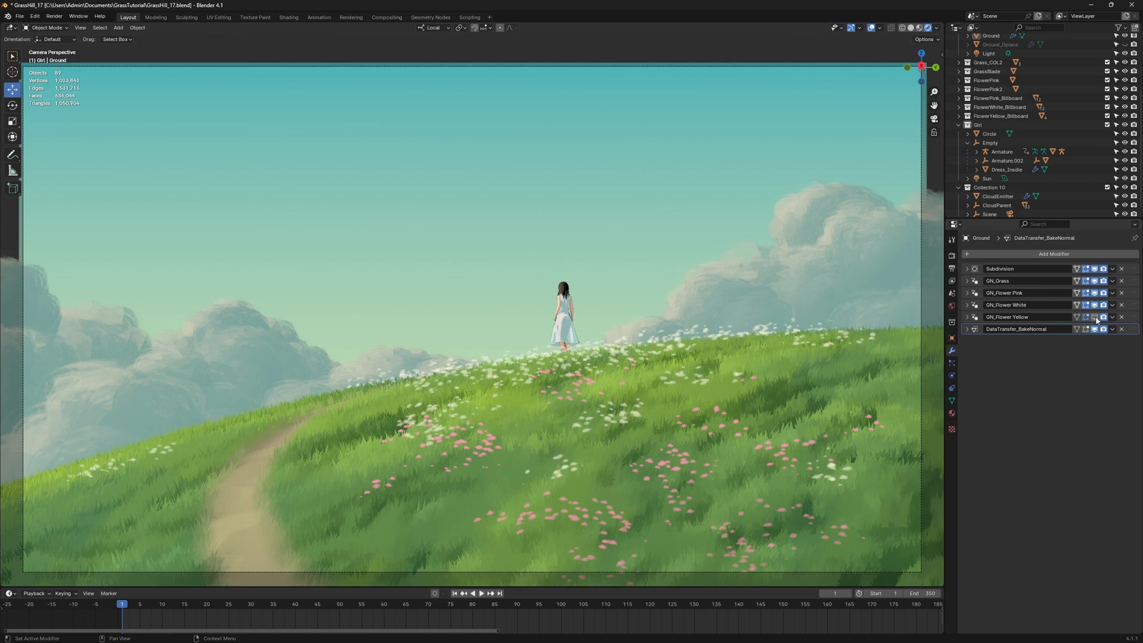